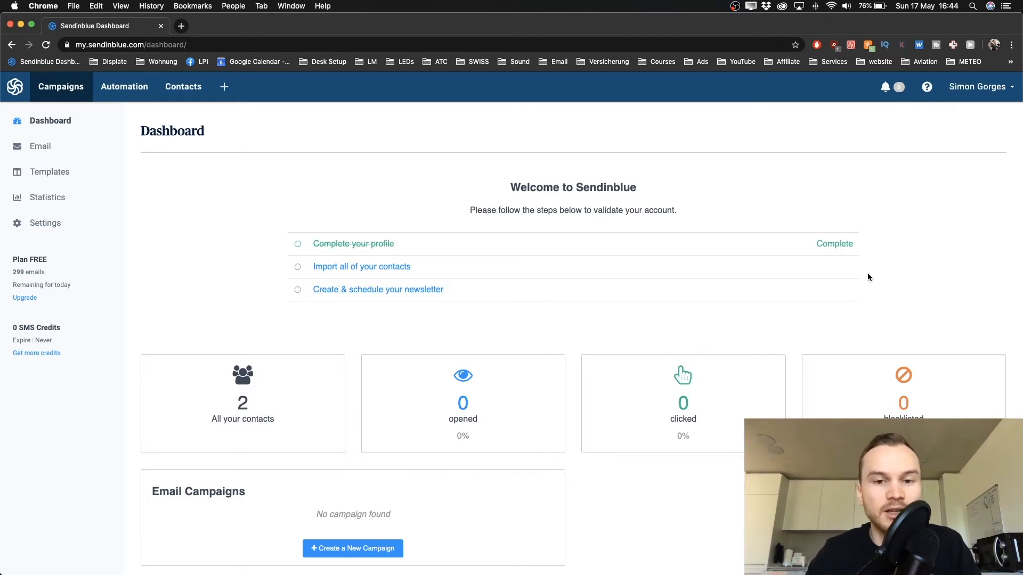
{"action": "mouse_move", "coordinate": [820, 261]}
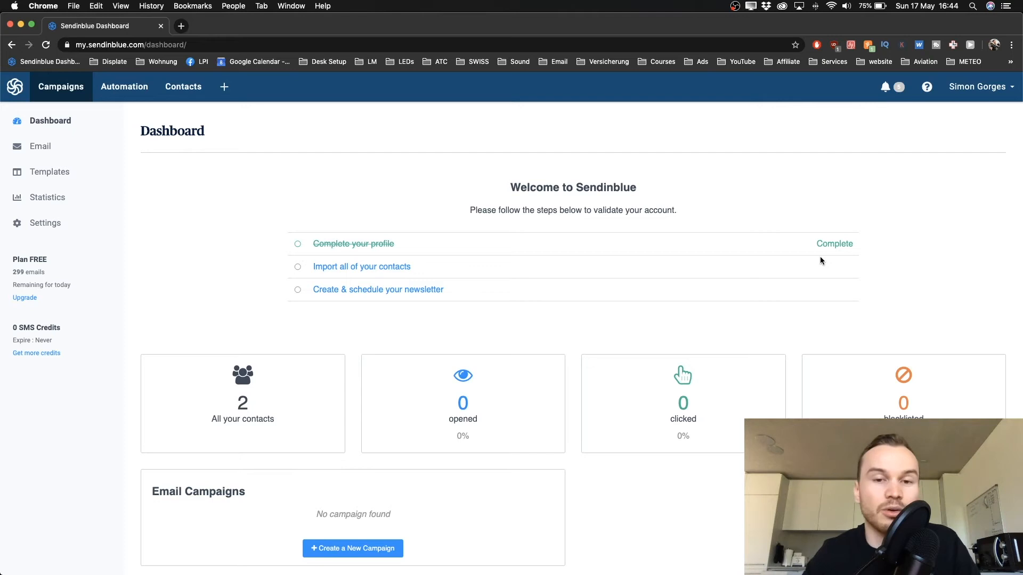
{"action": "mouse_move", "coordinate": [655, 169]}
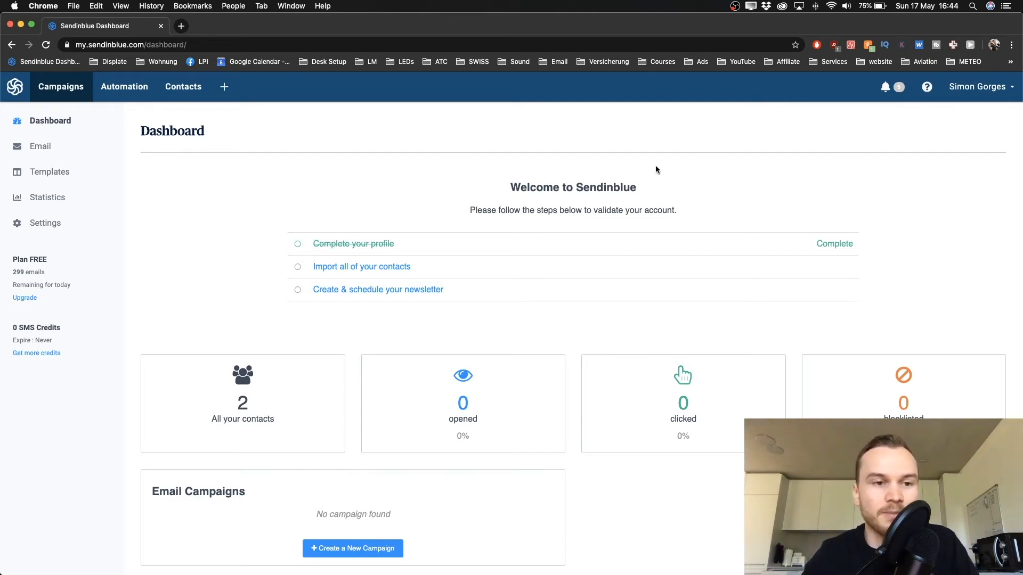
{"action": "mouse_move", "coordinate": [251, 144]}
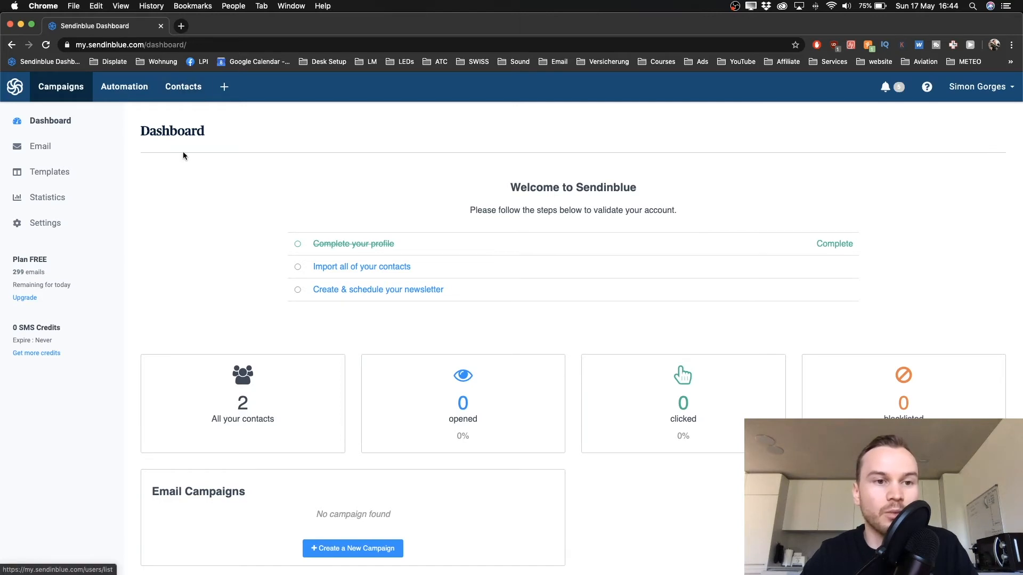
{"action": "mouse_move", "coordinate": [201, 202]}
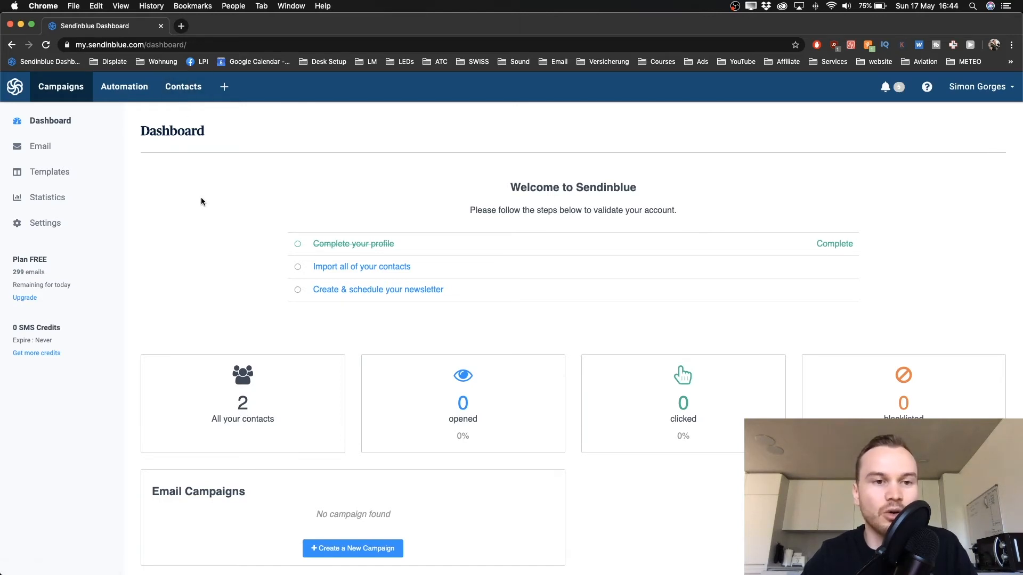
{"action": "mouse_move", "coordinate": [190, 100]}
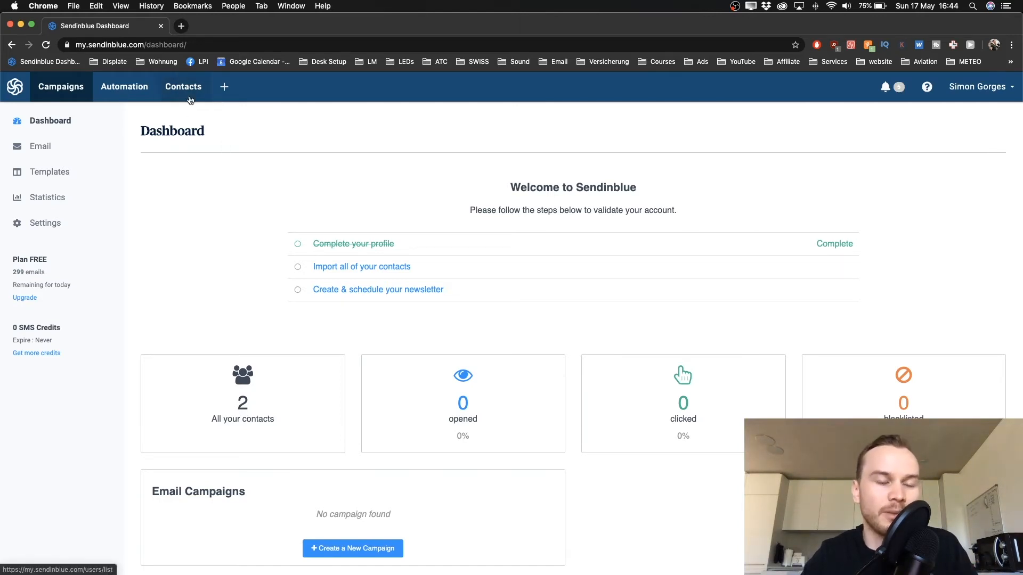
Go to Contacts and start importing contacts to reach the import options
{"action": "left_click", "coordinate": [183, 86]}
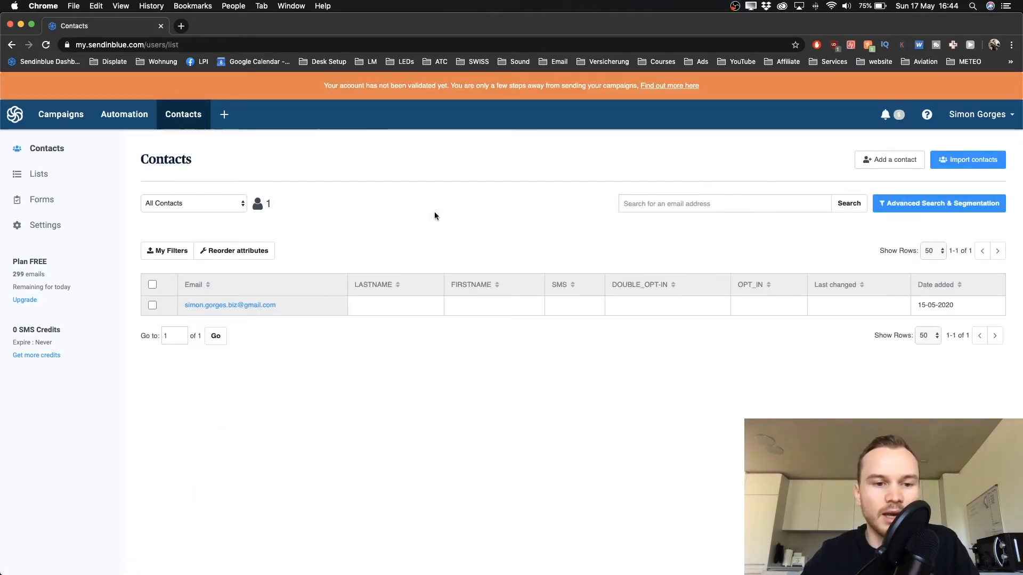
{"action": "mouse_move", "coordinate": [311, 253]}
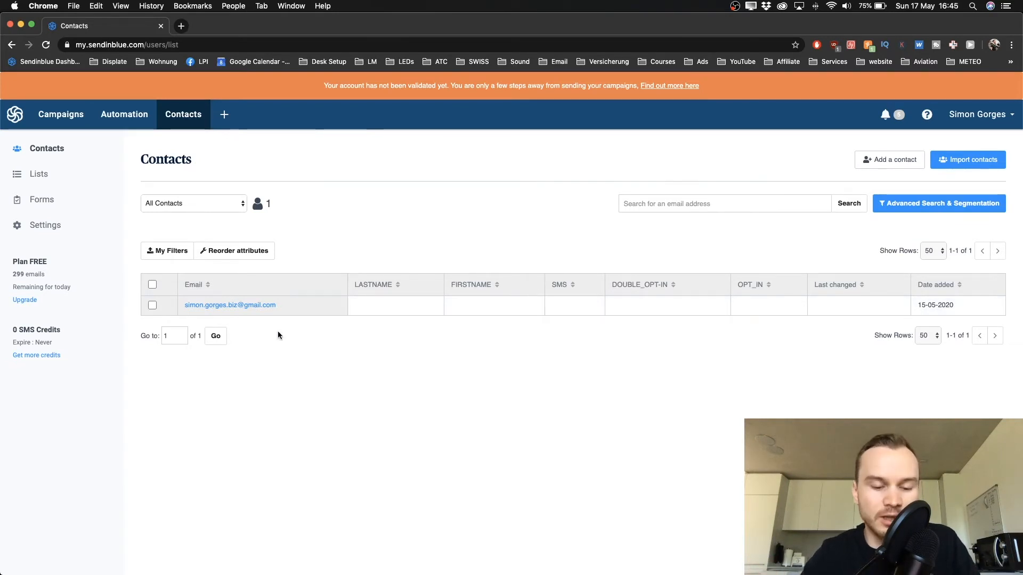
{"action": "mouse_move", "coordinate": [454, 311]}
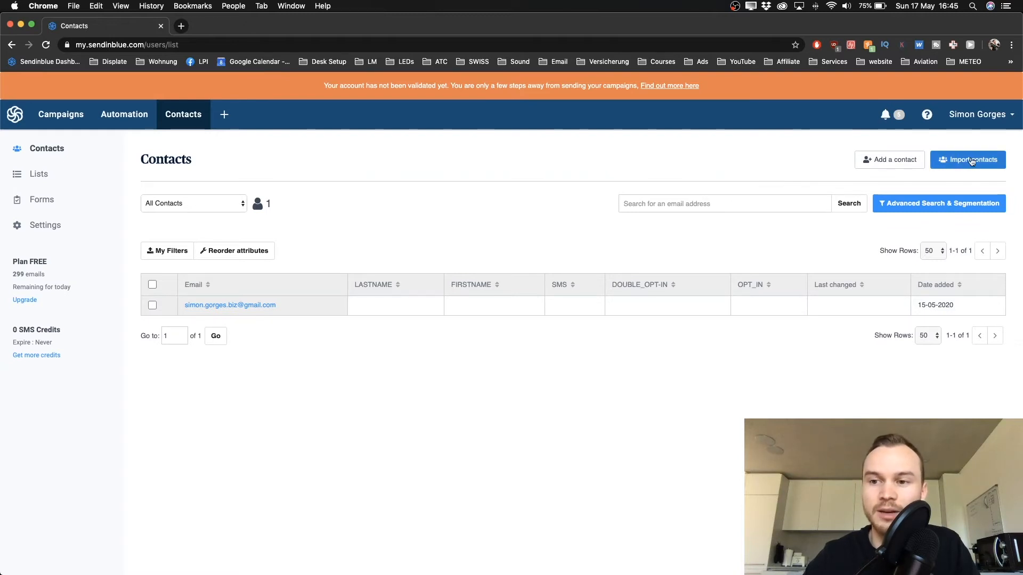
{"action": "left_click", "coordinate": [967, 158]}
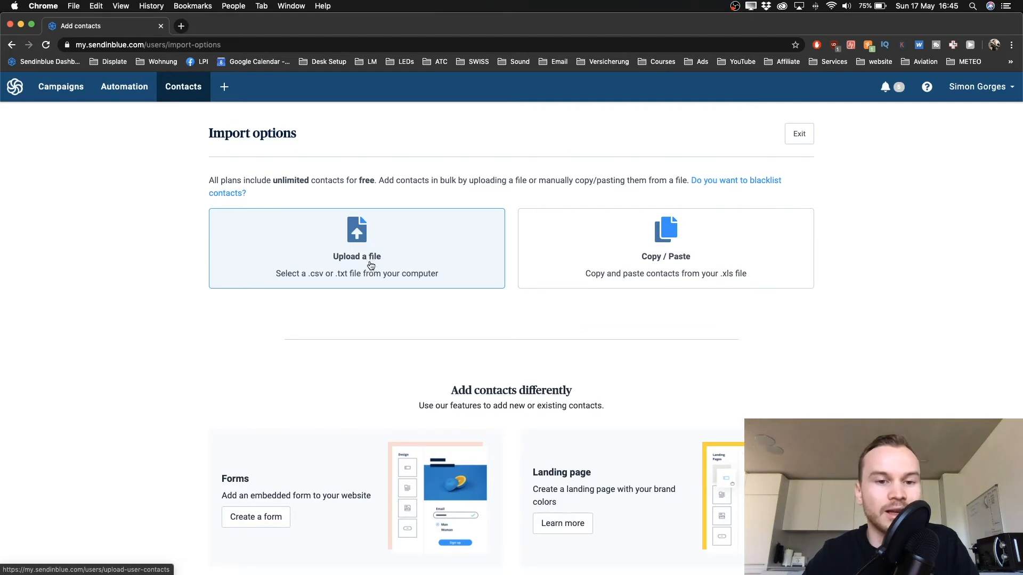
Choose the Upload a file import method
{"action": "left_click", "coordinate": [356, 248]}
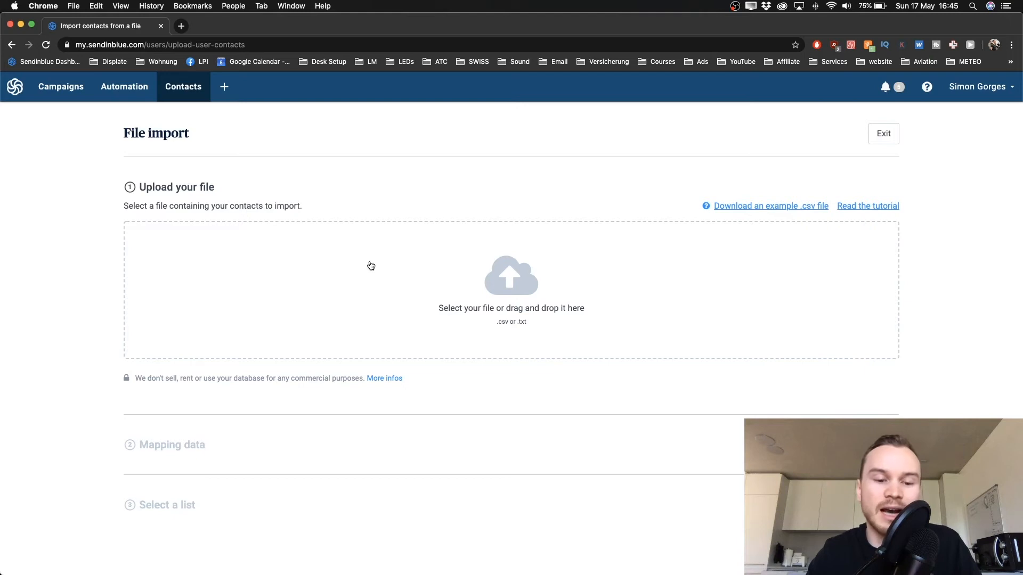
{"action": "mouse_move", "coordinate": [511, 298]}
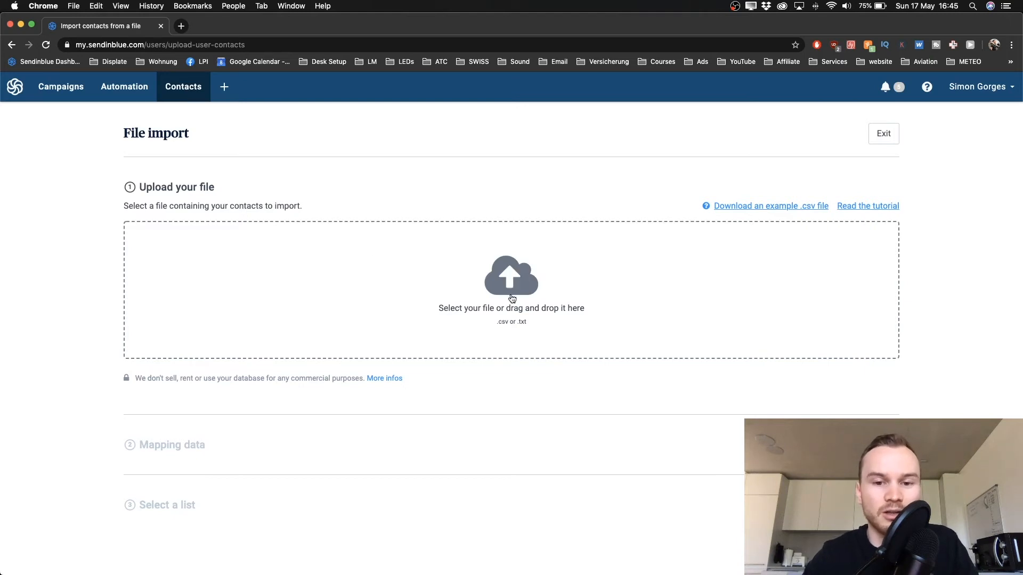
{"action": "mouse_move", "coordinate": [460, 318]}
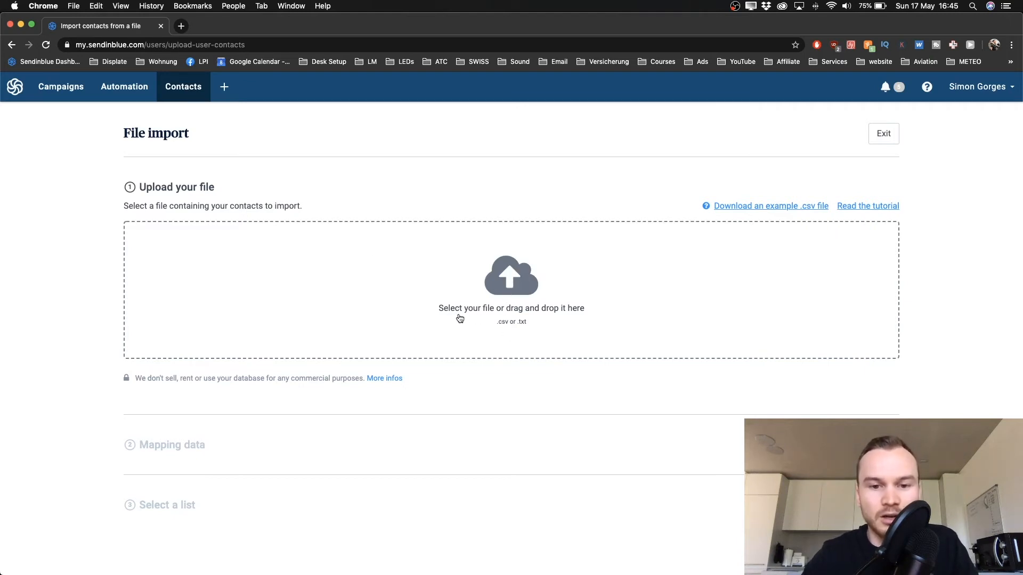
{"action": "mouse_move", "coordinate": [509, 303]}
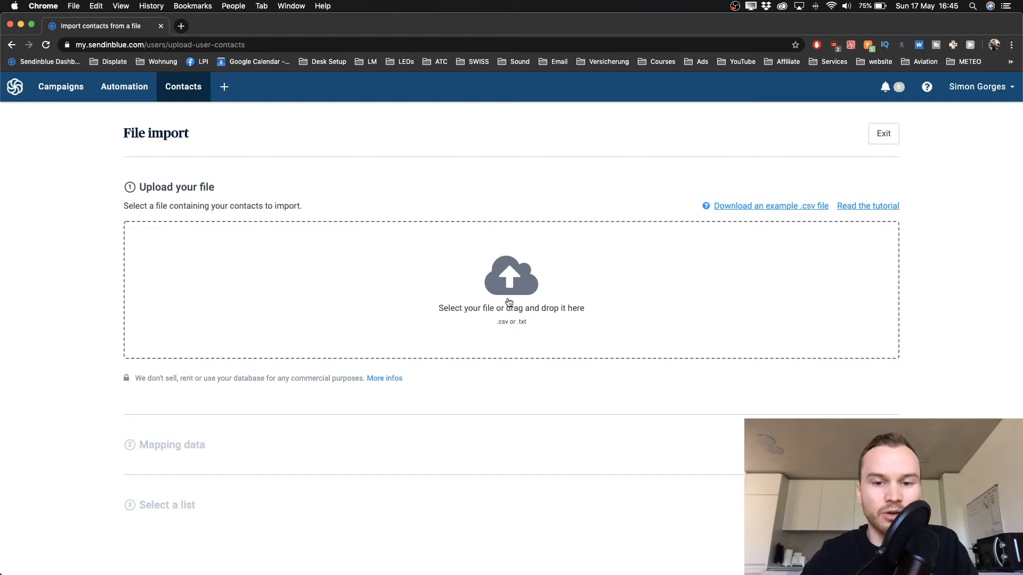
Select Example_List.csv from the Desktop in the file chooser
{"action": "left_click", "coordinate": [510, 290]}
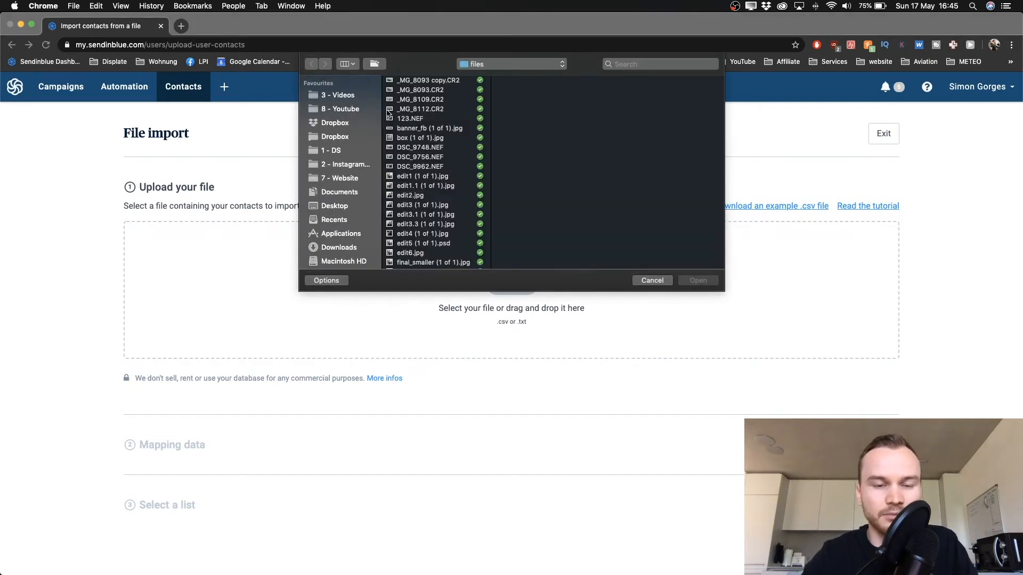
{"action": "left_click", "coordinate": [334, 205]}
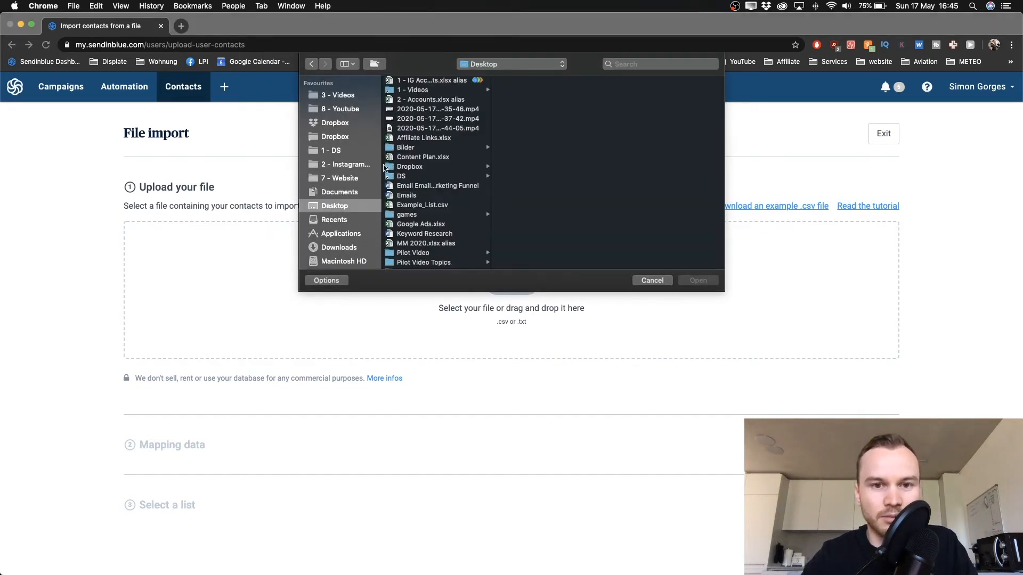
{"action": "scroll", "scroll_direction": "down", "scroll_amount": 3}
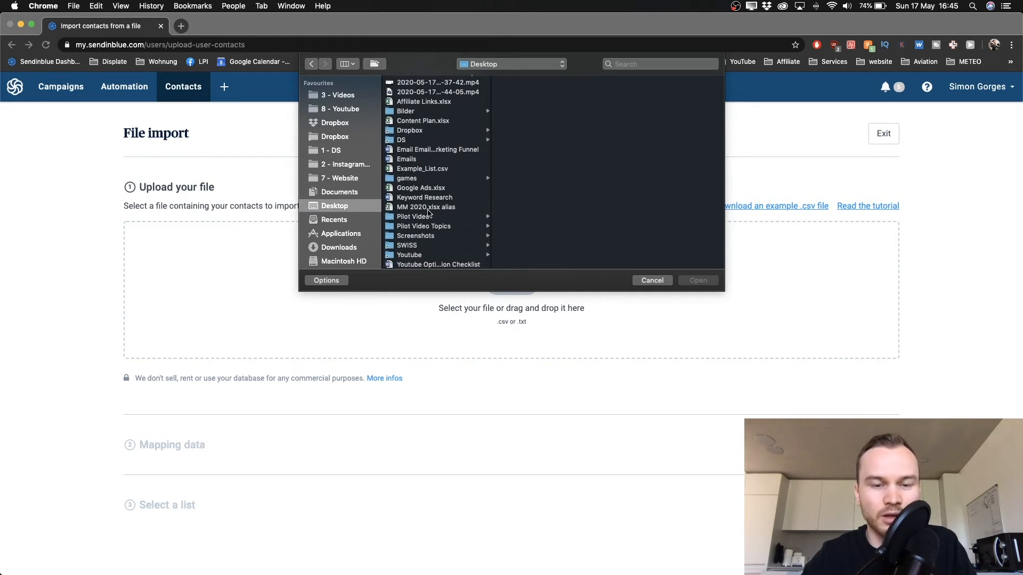
{"action": "scroll", "scroll_direction": "up", "scroll_amount": 3}
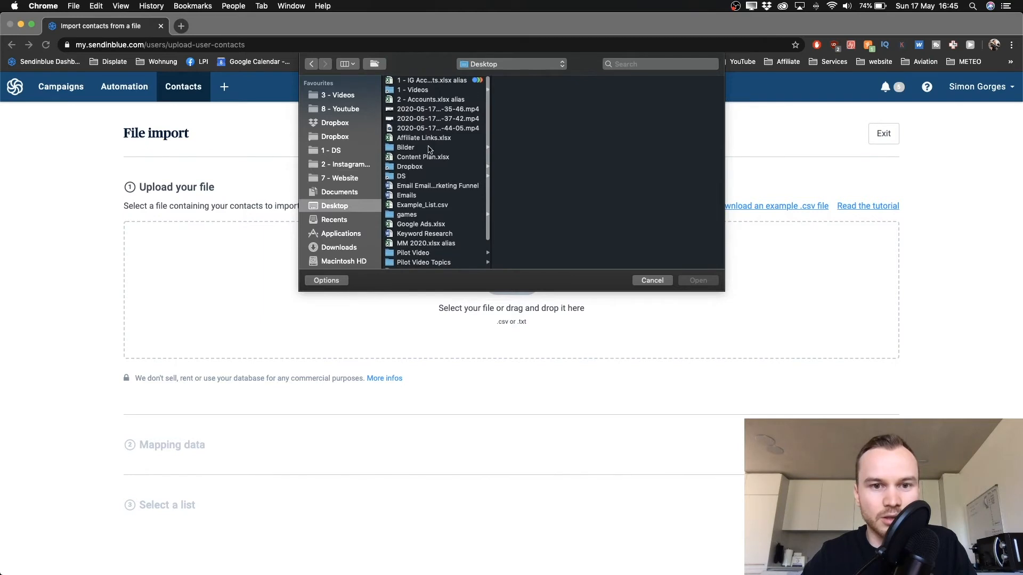
{"action": "mouse_move", "coordinate": [427, 101]}
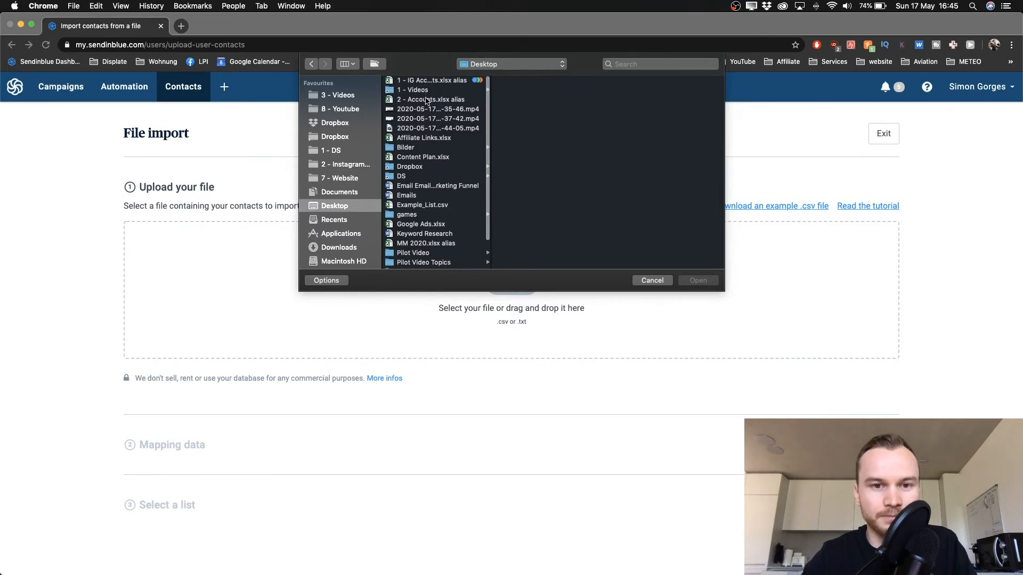
{"action": "mouse_move", "coordinate": [428, 176]}
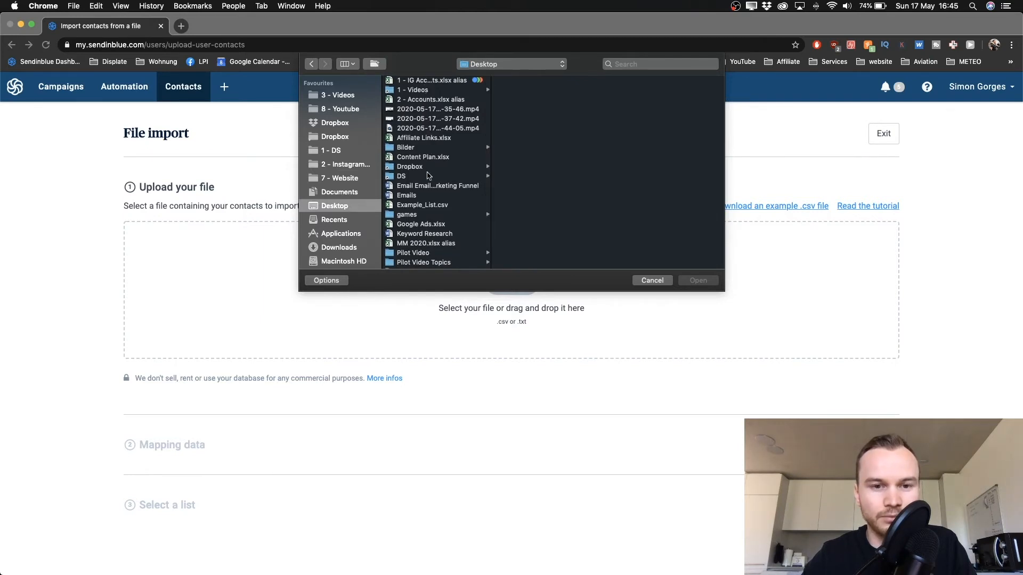
{"action": "left_click", "coordinate": [421, 205]}
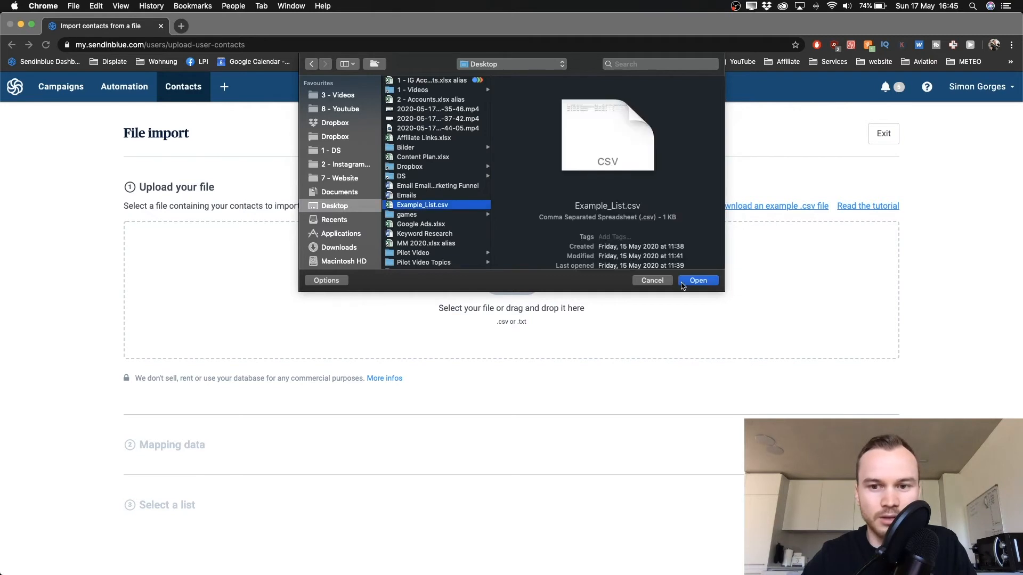
Upload Example_List.csv and review its contact preview table
{"action": "left_click", "coordinate": [697, 280]}
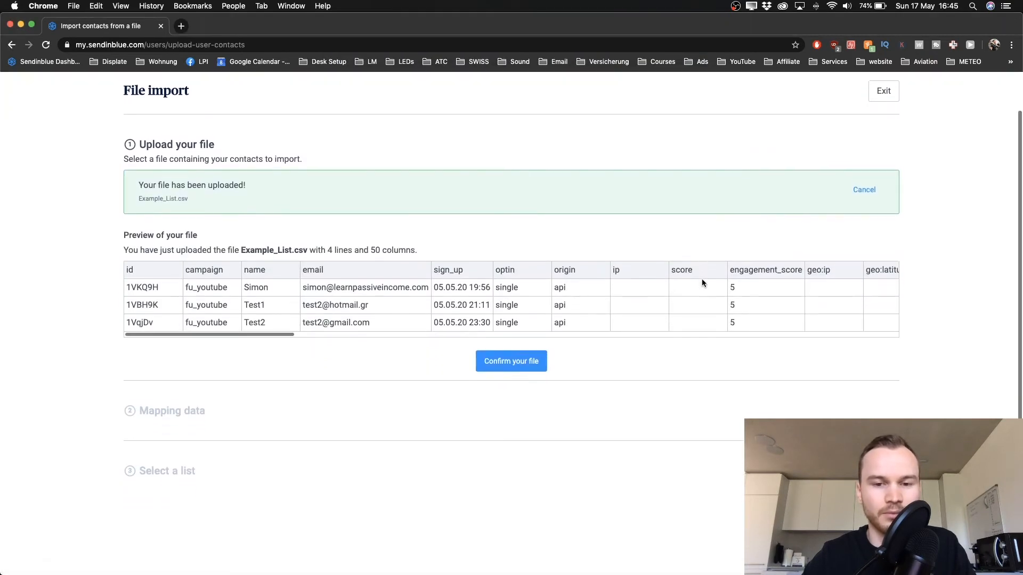
{"action": "scroll", "scroll_direction": "down", "scroll_amount": 3}
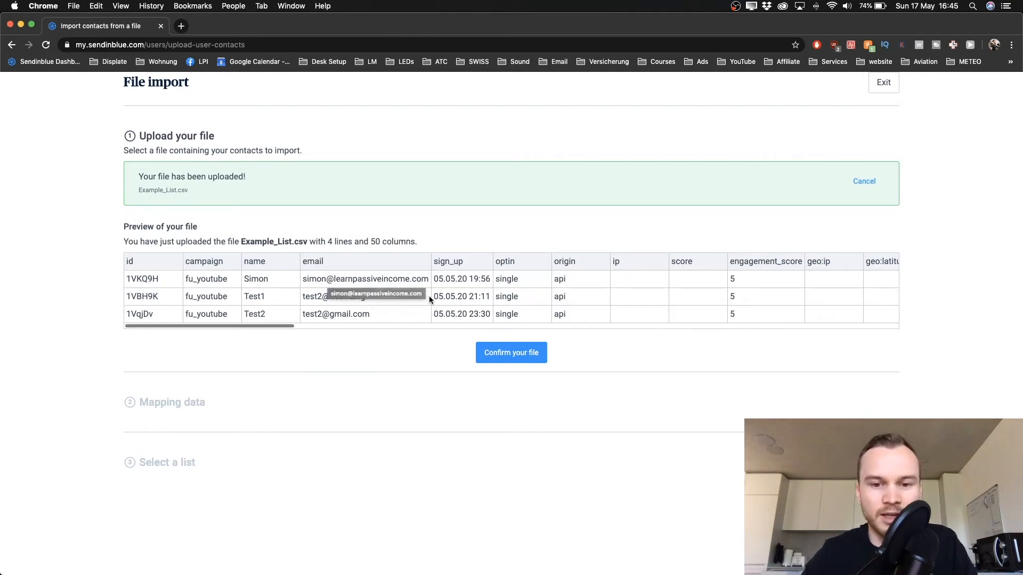
{"action": "mouse_move", "coordinate": [379, 259]}
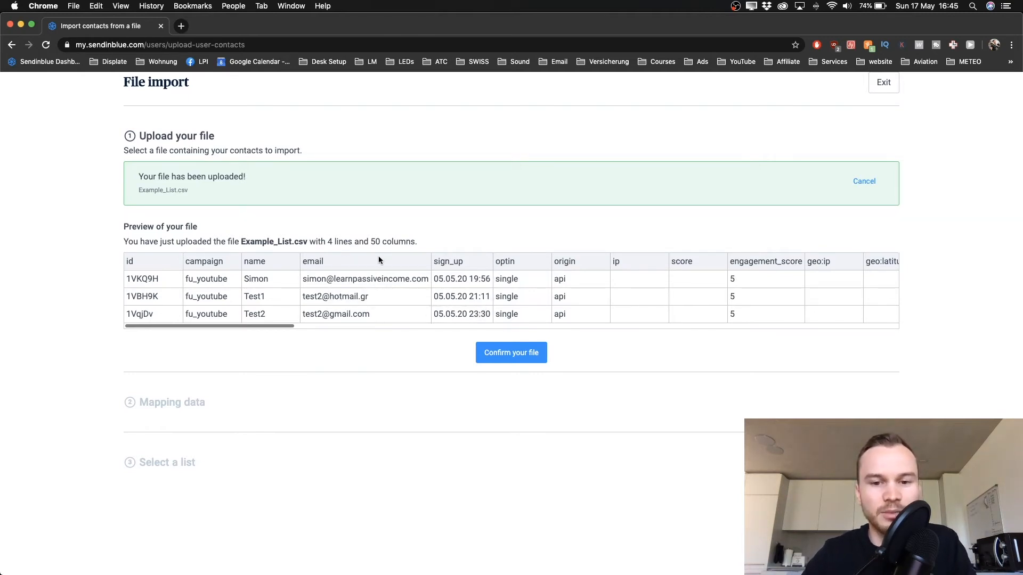
{"action": "mouse_move", "coordinate": [462, 278]}
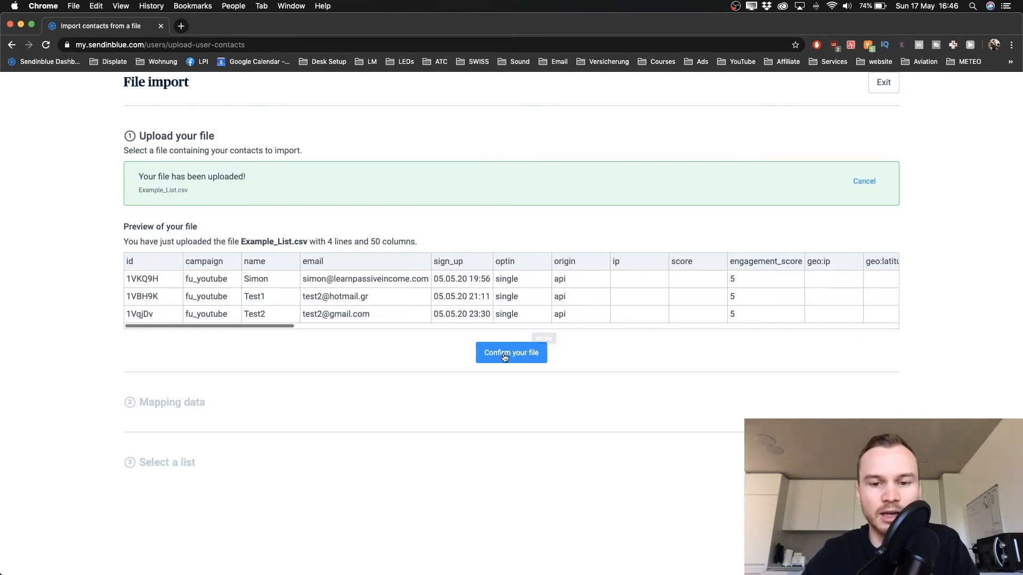
Confirm the uploaded file and map the NAME column to FIRSTNAME alongside email
{"action": "left_click", "coordinate": [510, 353]}
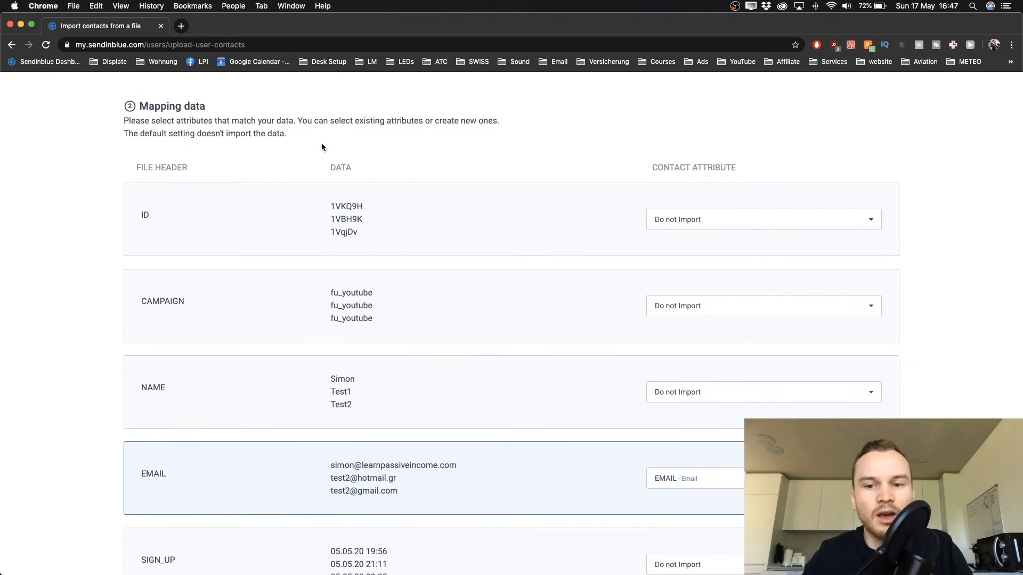
{"action": "mouse_move", "coordinate": [363, 143]}
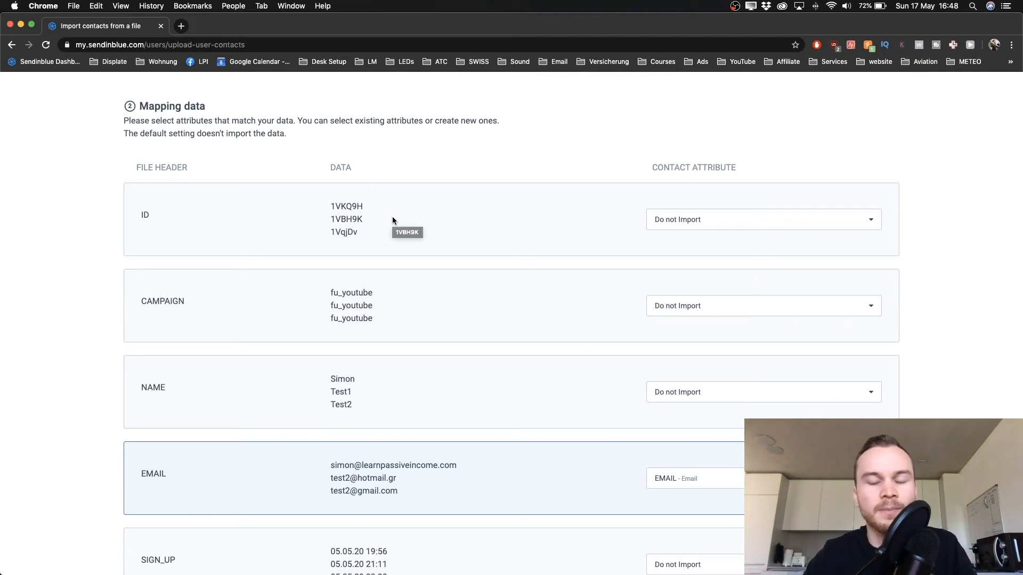
{"action": "scroll", "scroll_direction": "down", "scroll_amount": 3}
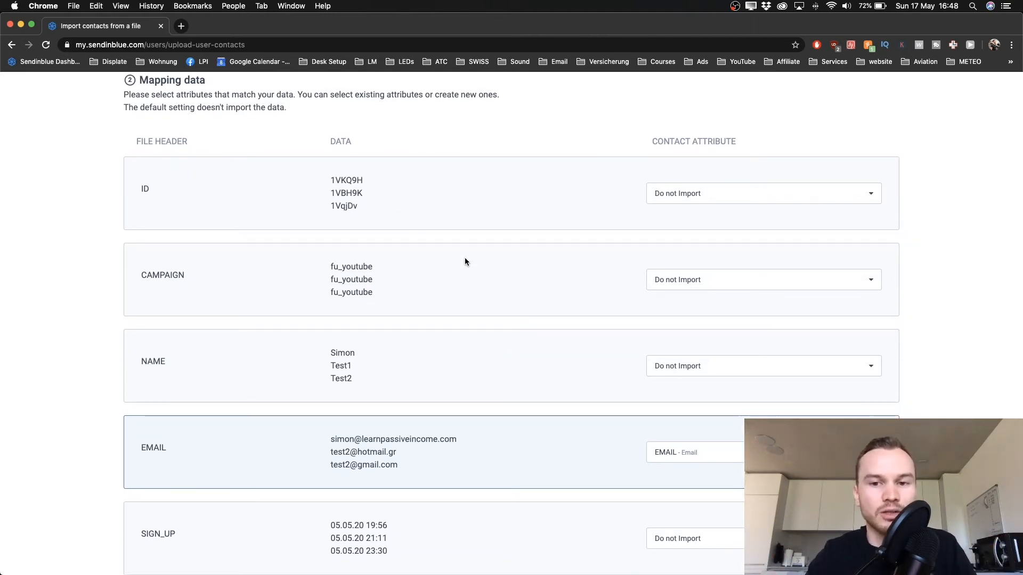
{"action": "scroll", "scroll_direction": "down", "scroll_amount": 3}
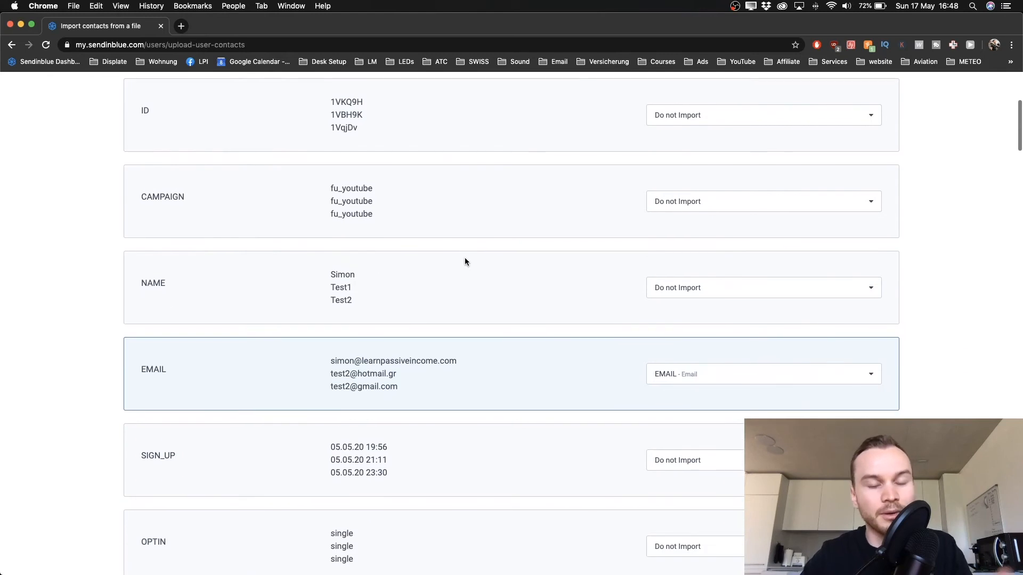
{"action": "scroll", "scroll_direction": "down", "scroll_amount": 3}
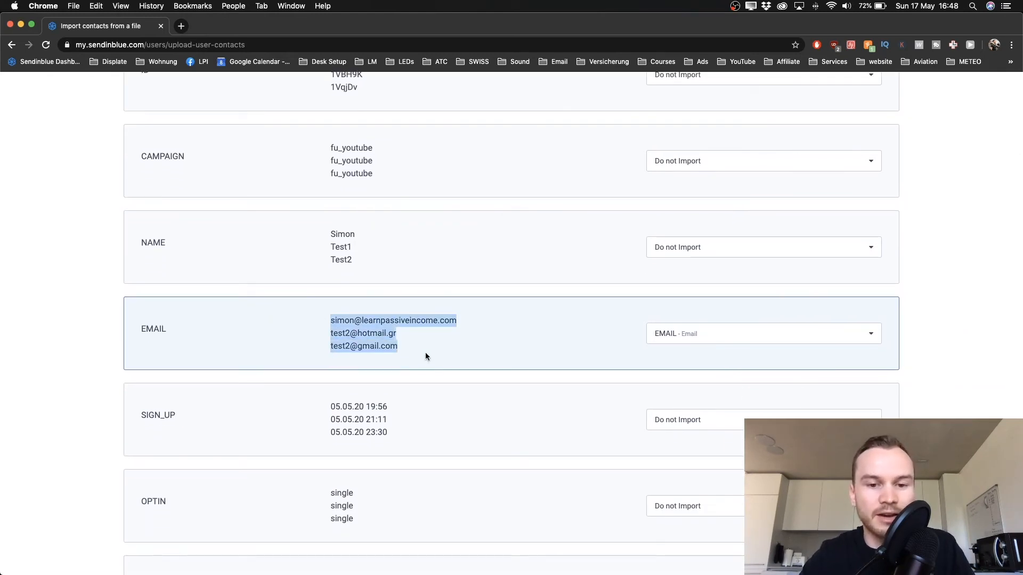
{"action": "left_click", "coordinate": [762, 333]}
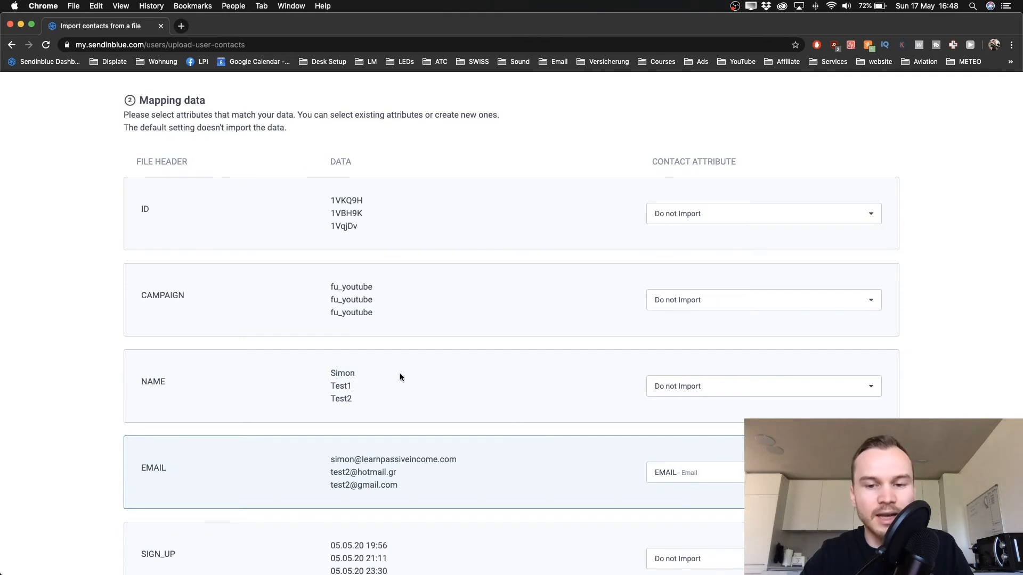
{"action": "scroll", "scroll_direction": "down", "scroll_amount": 3}
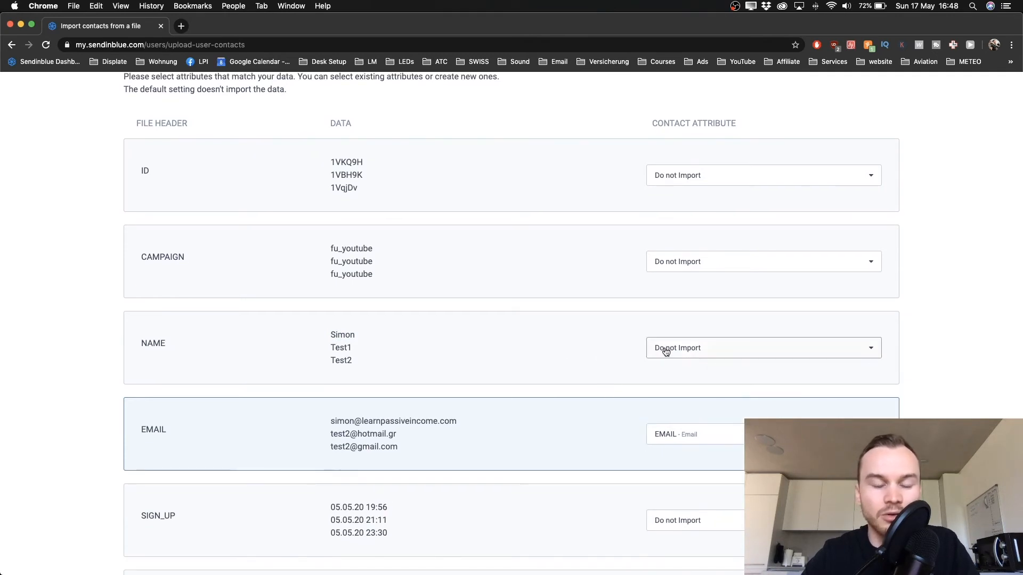
{"action": "left_click", "coordinate": [762, 347]}
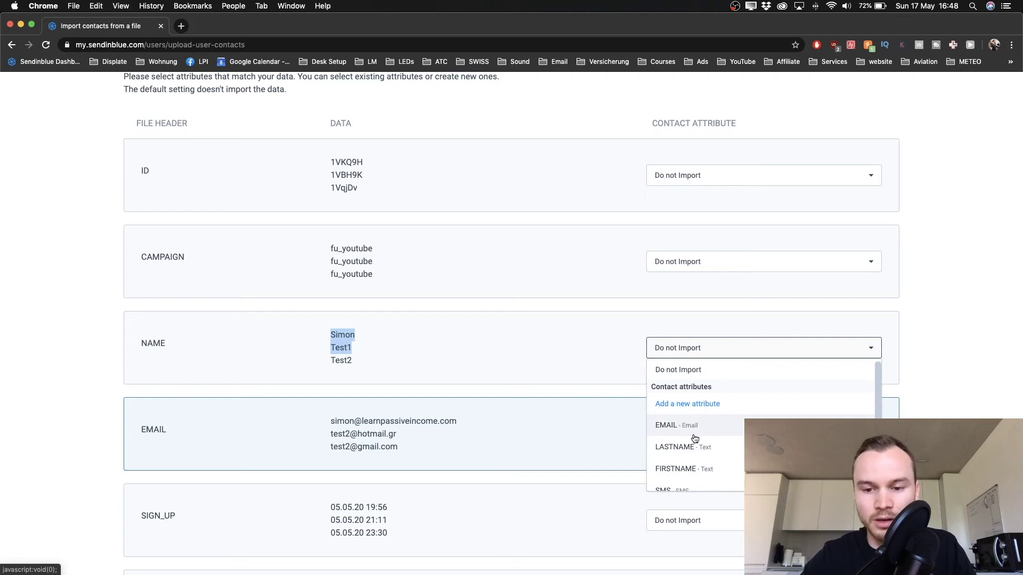
{"action": "left_click", "coordinate": [684, 468]}
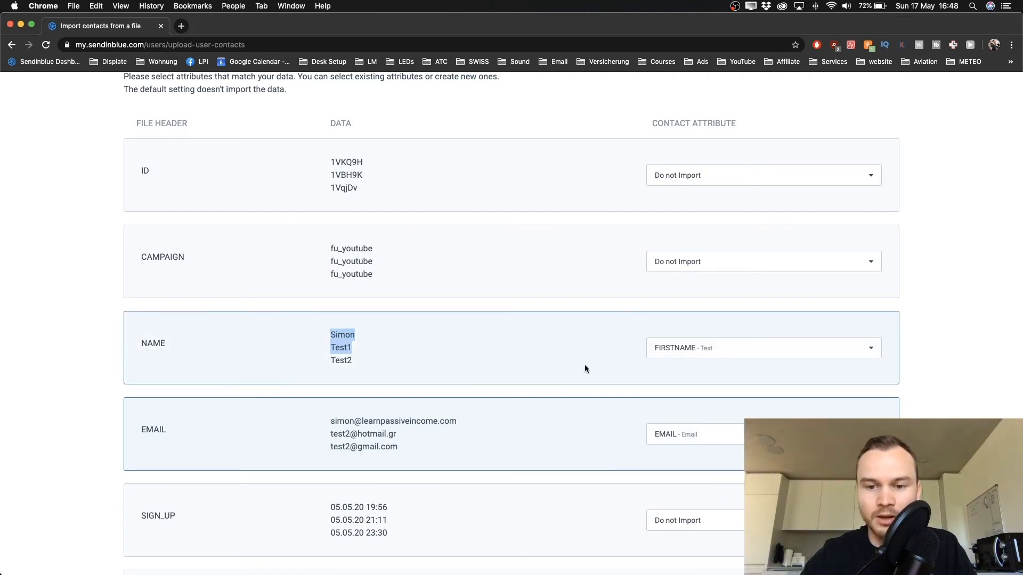
{"action": "mouse_move", "coordinate": [583, 366]}
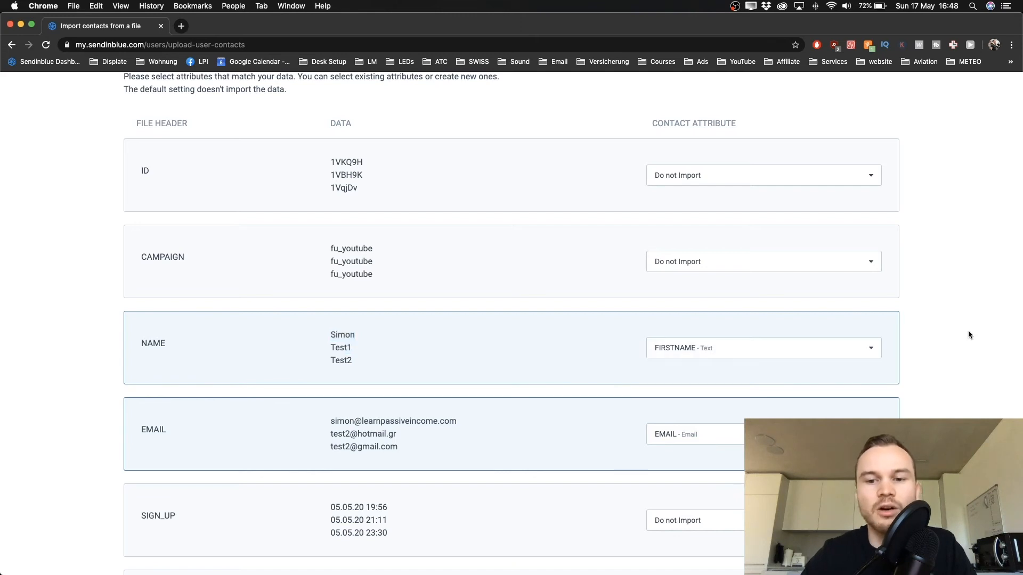
{"action": "mouse_move", "coordinate": [708, 337]}
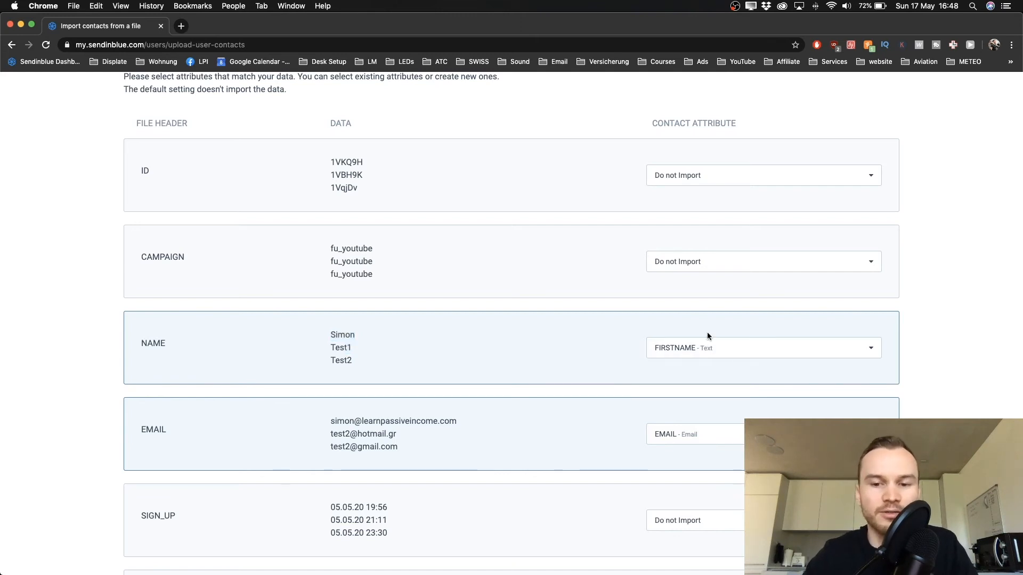
Confirm the two-column mapping to reach the list-selection step
{"action": "scroll", "scroll_direction": "down", "scroll_amount": 3}
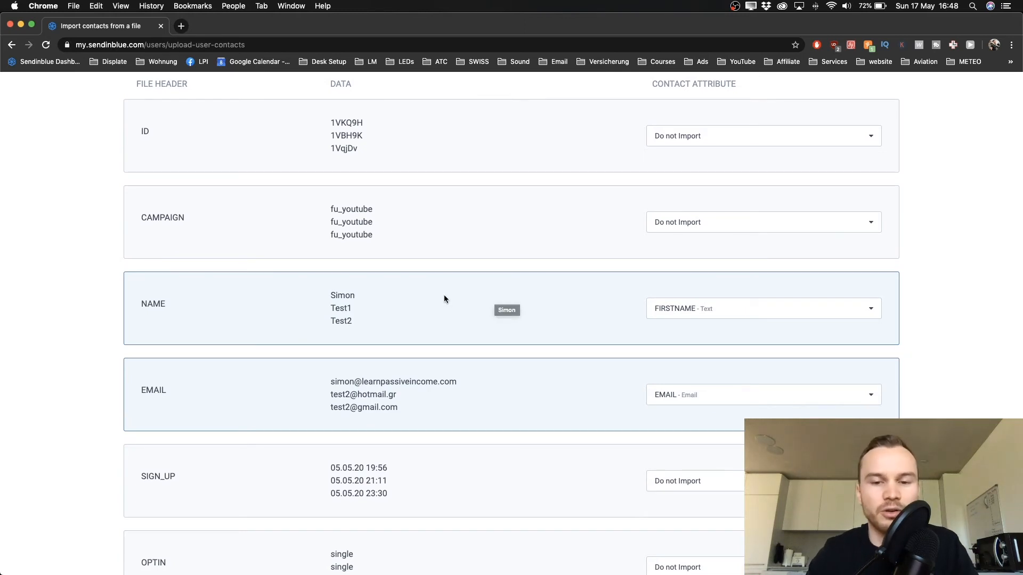
{"action": "scroll", "scroll_direction": "down", "scroll_amount": 3}
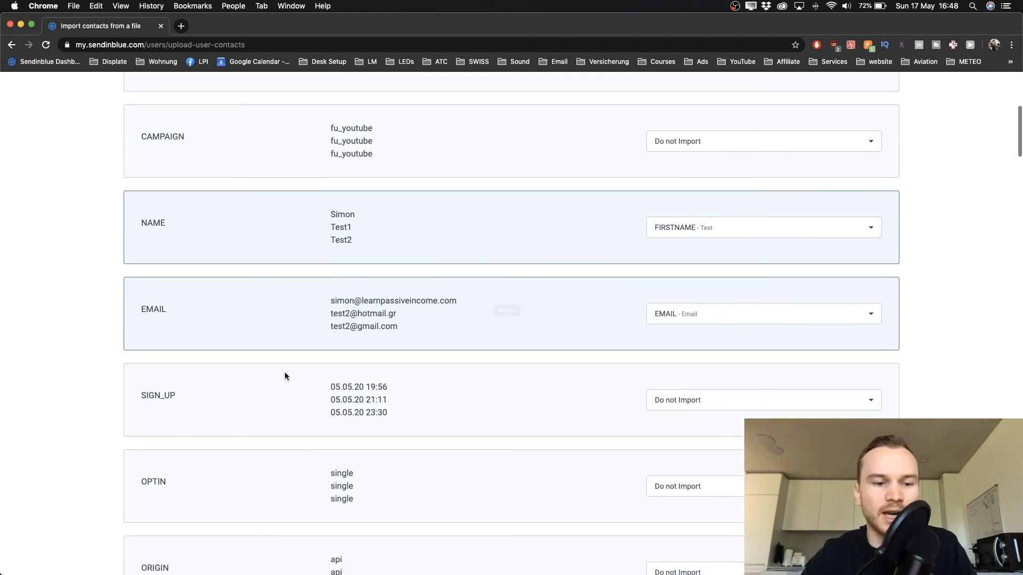
{"action": "mouse_move", "coordinate": [402, 408]}
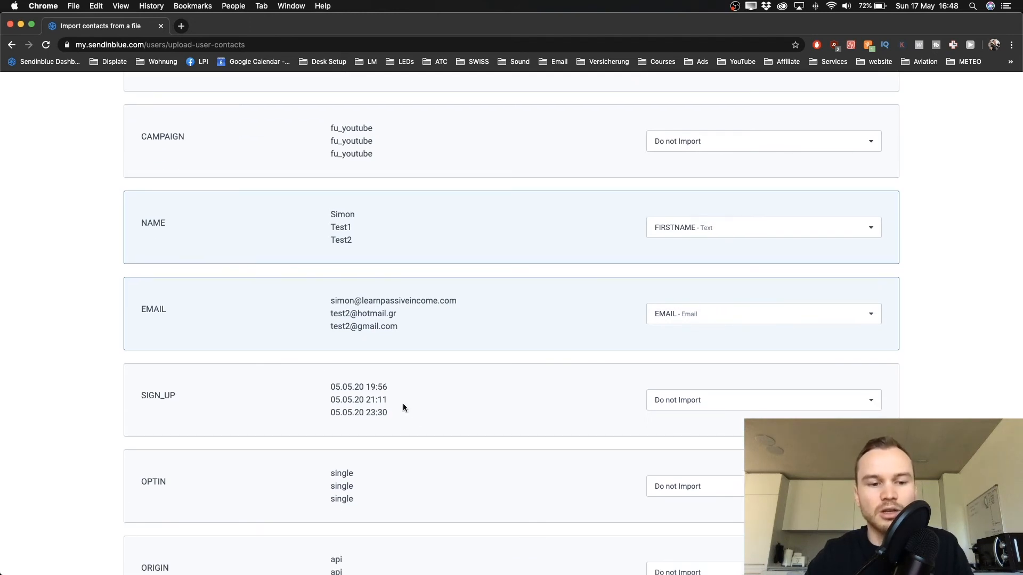
{"action": "scroll", "scroll_direction": "down", "scroll_amount": 3}
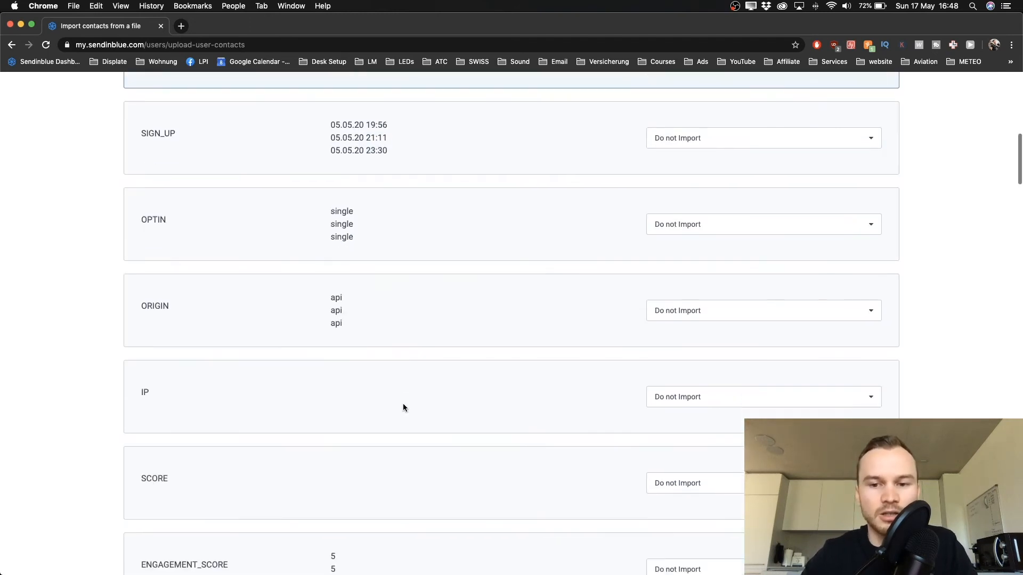
{"action": "scroll", "scroll_direction": "down", "scroll_amount": 3}
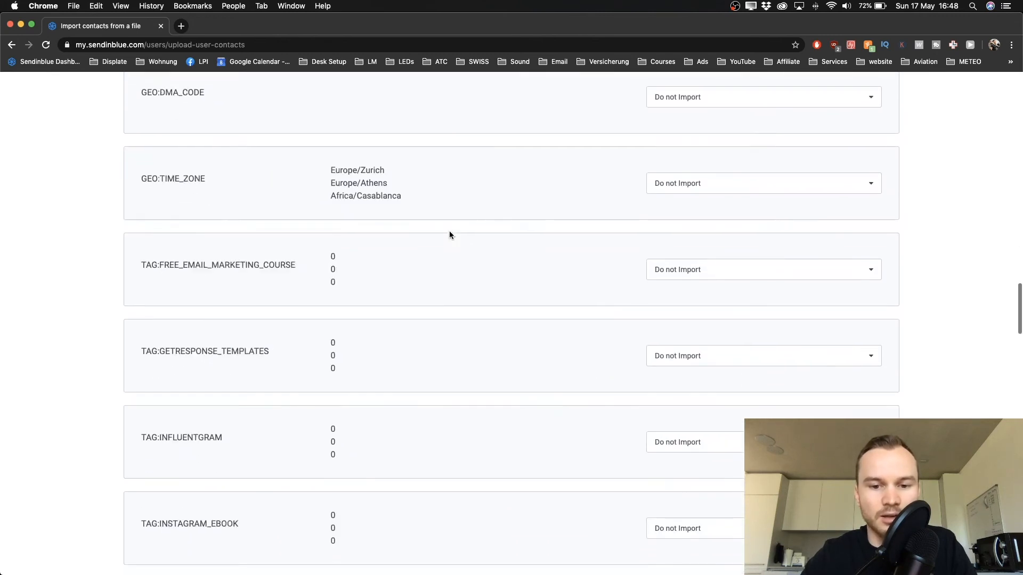
{"action": "scroll", "scroll_direction": "down", "scroll_amount": 3}
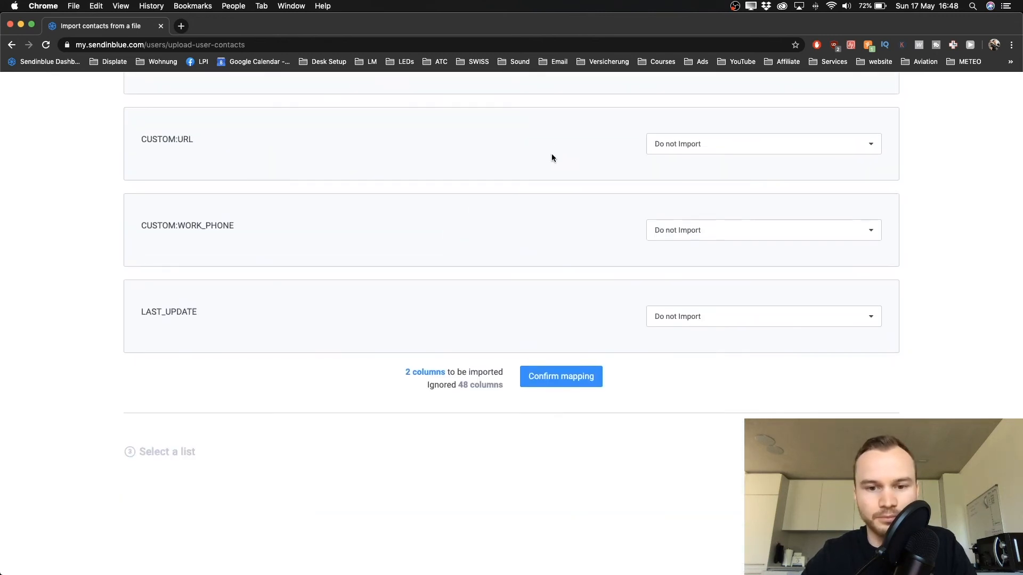
{"action": "mouse_move", "coordinate": [547, 333]}
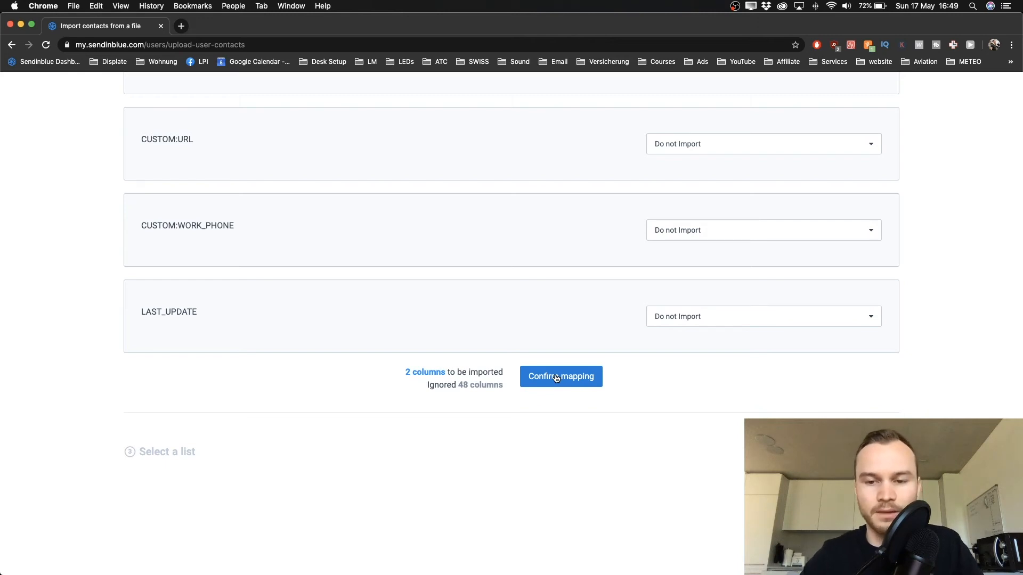
{"action": "left_click", "coordinate": [559, 376]}
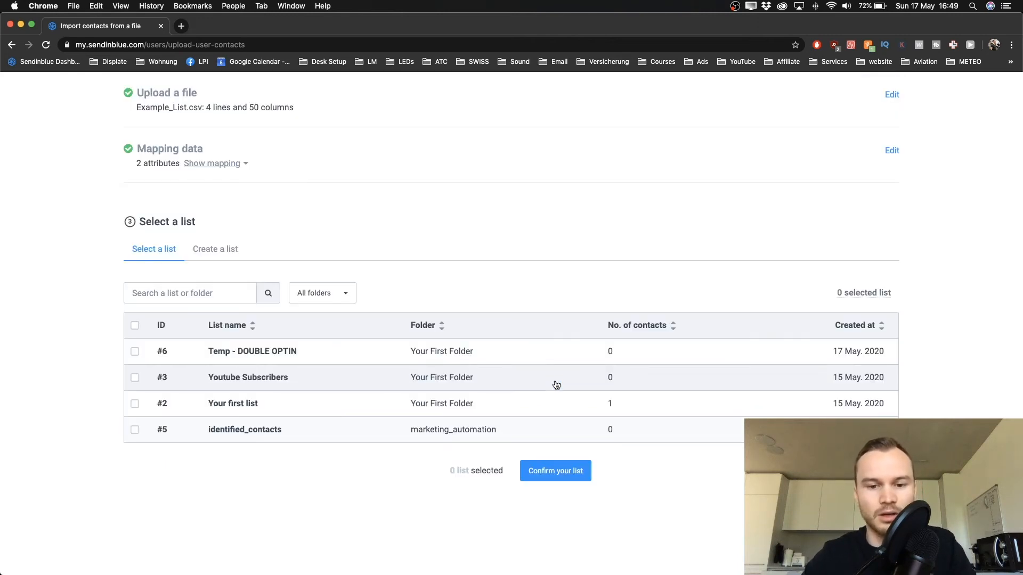
{"action": "mouse_move", "coordinate": [405, 225]}
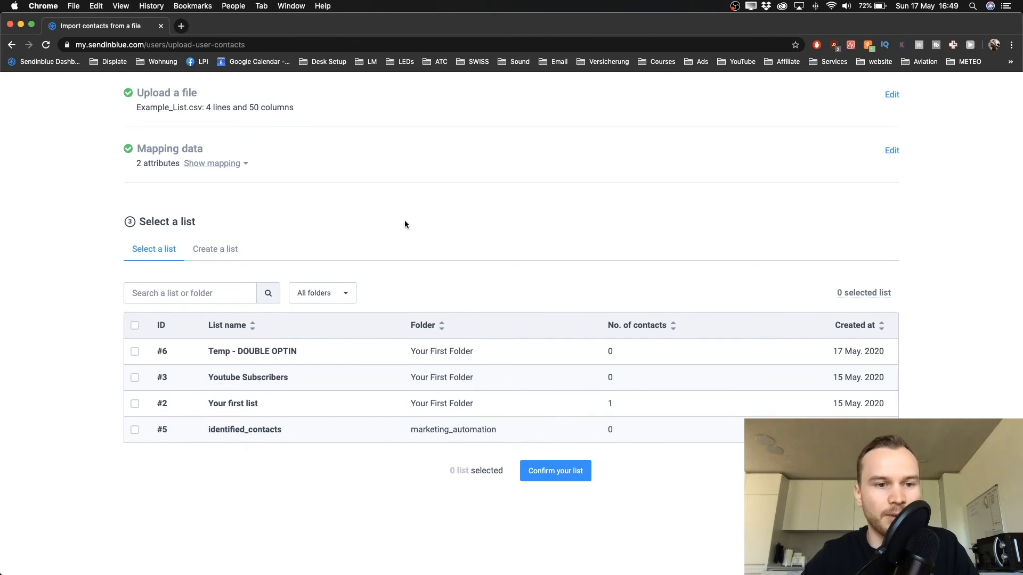
{"action": "mouse_move", "coordinate": [318, 208]}
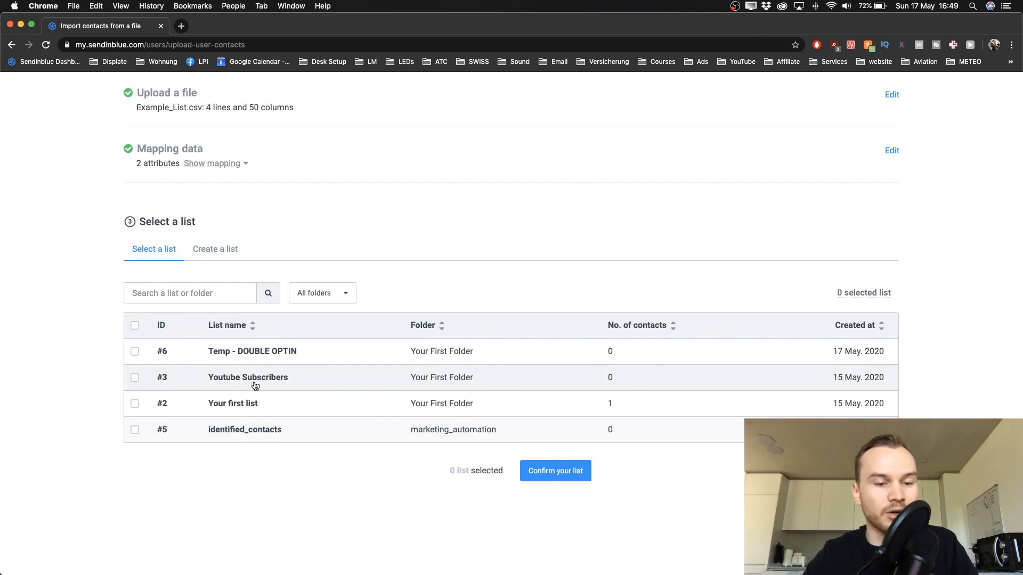
{"action": "mouse_move", "coordinate": [273, 386]}
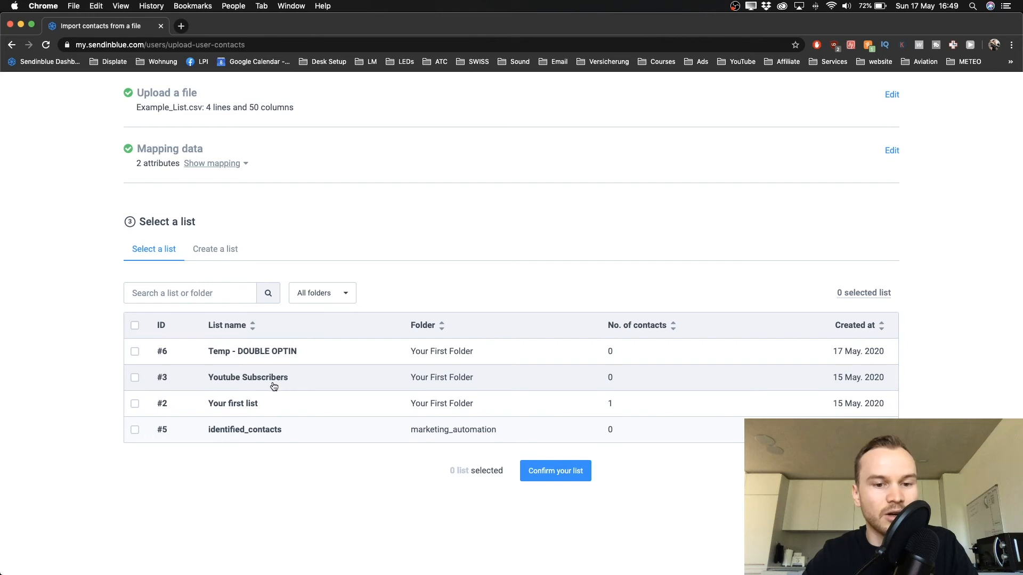
{"action": "mouse_move", "coordinate": [304, 379]}
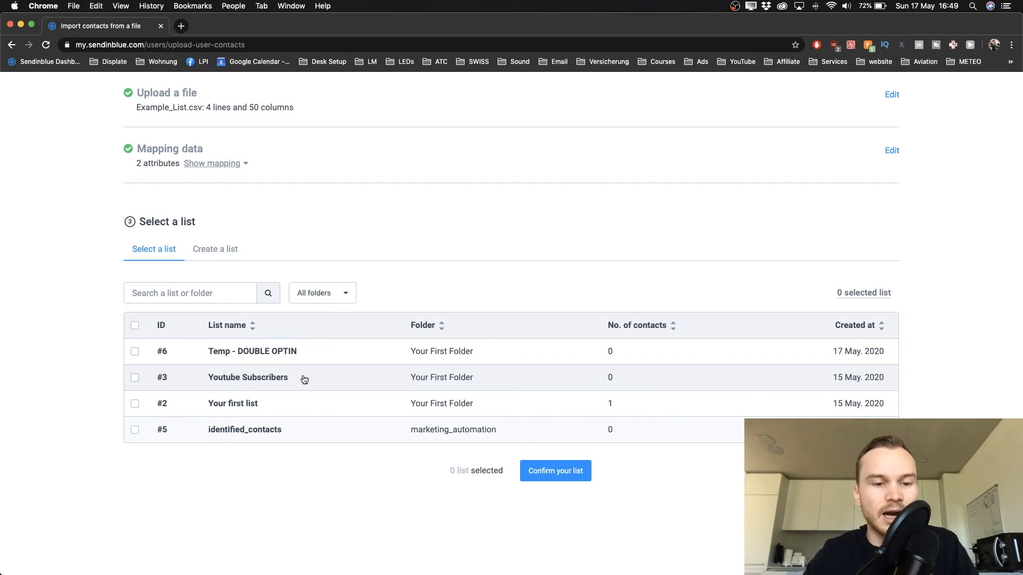
{"action": "mouse_move", "coordinate": [277, 385]}
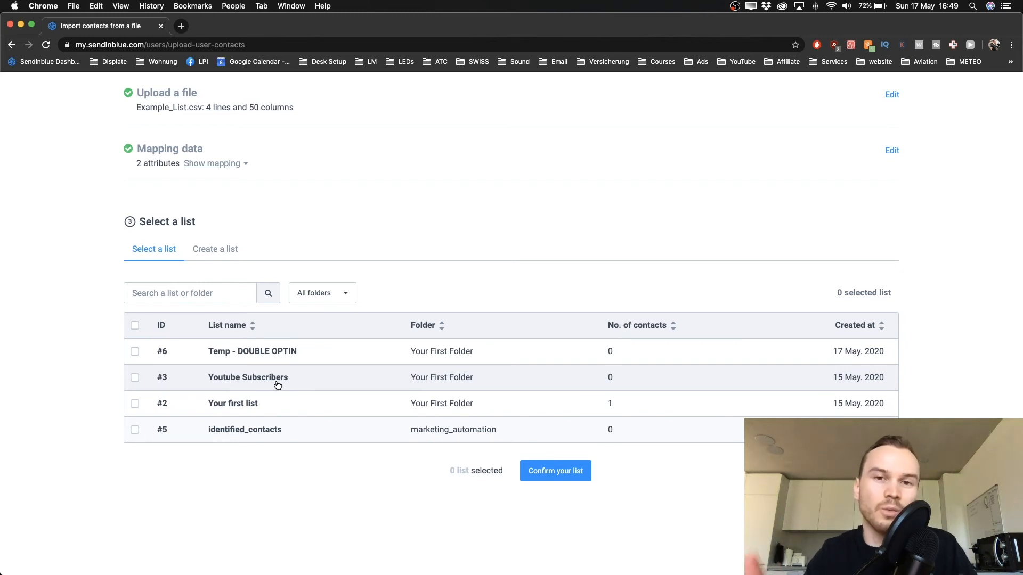
{"action": "mouse_move", "coordinate": [222, 420]}
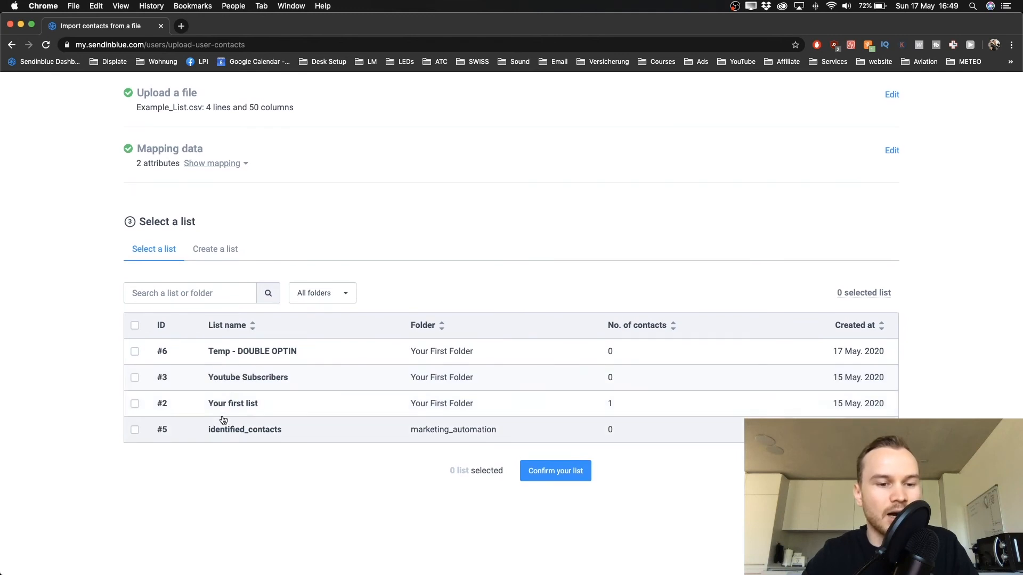
{"action": "mouse_move", "coordinate": [135, 405]}
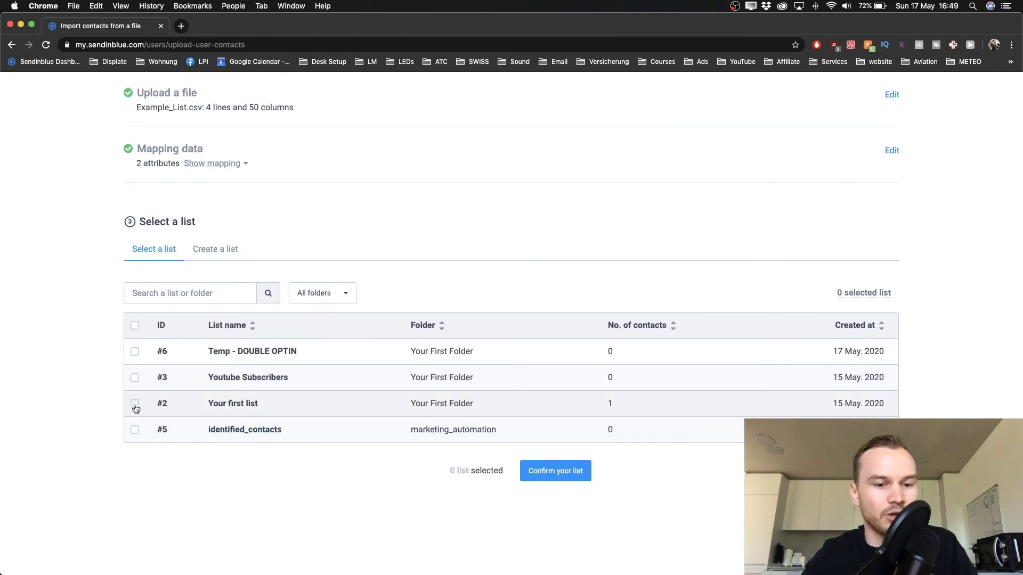
Set Youtube Subscribers as the destination list instead of Your first list and confirm it
{"action": "left_click", "coordinate": [136, 402]}
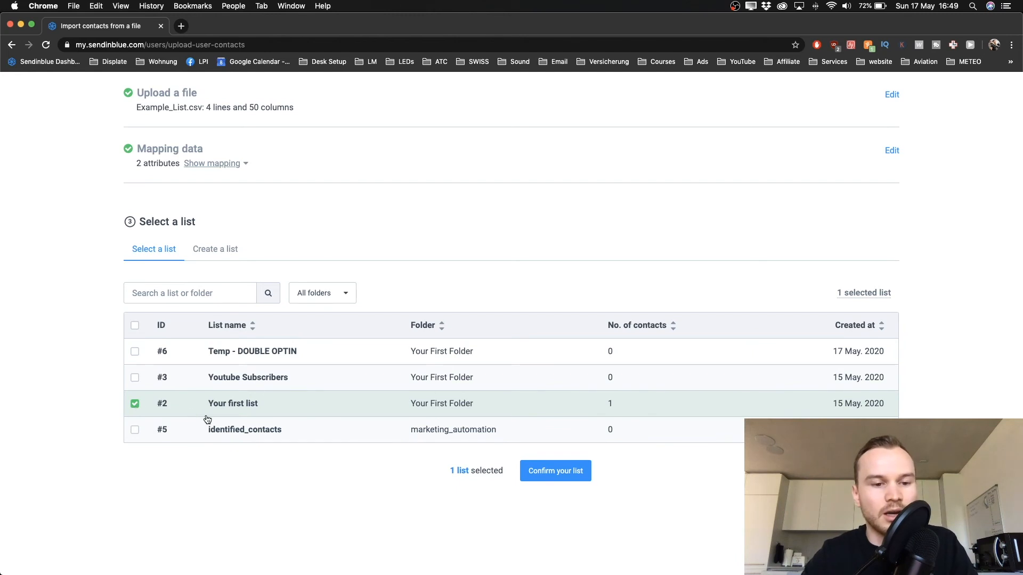
{"action": "left_click", "coordinate": [136, 377]}
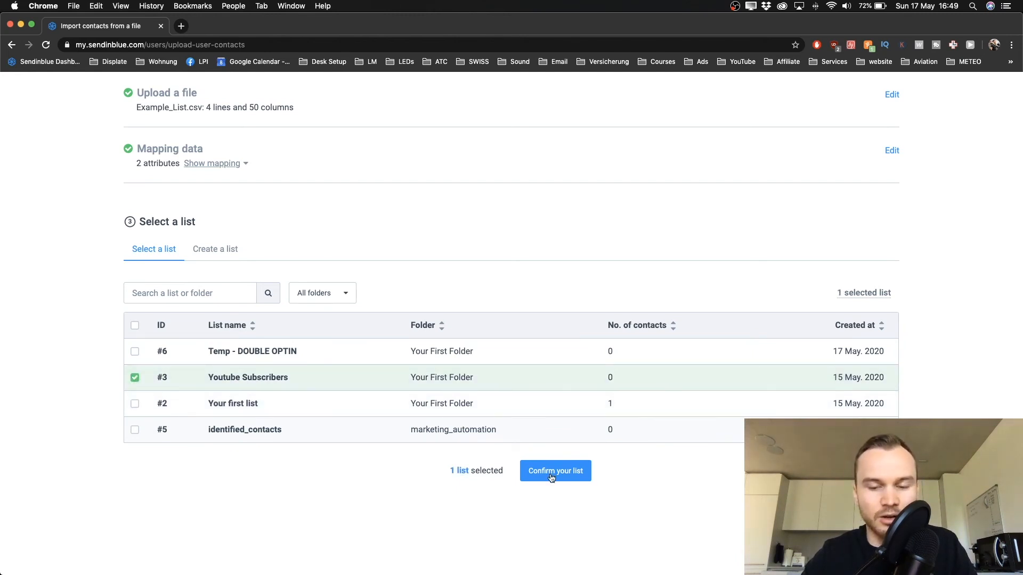
{"action": "left_click", "coordinate": [554, 471]}
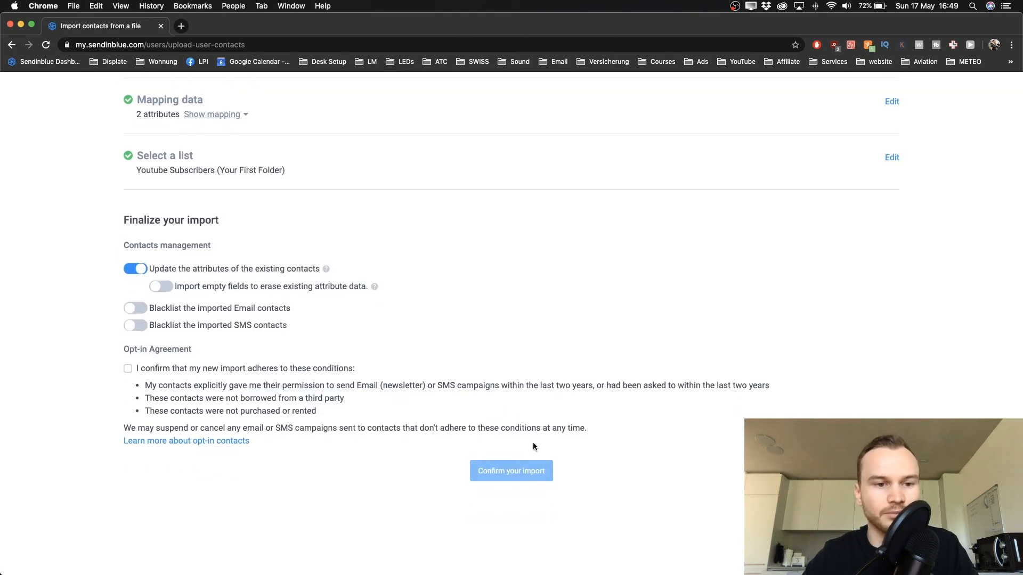
{"action": "mouse_move", "coordinate": [120, 222]}
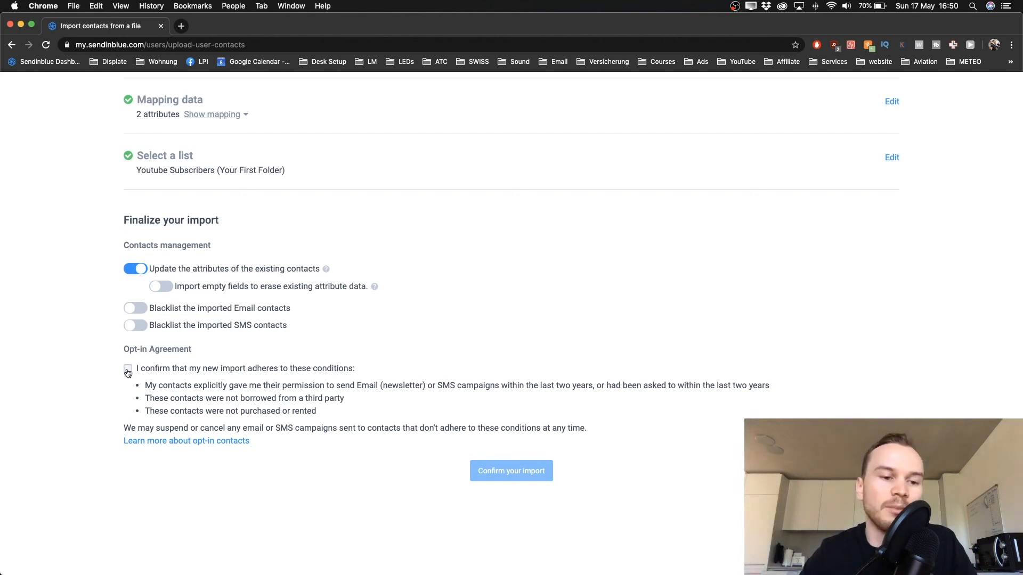
Agree to the opt-in conditions and confirm the import of the three contacts
{"action": "left_click", "coordinate": [128, 369]}
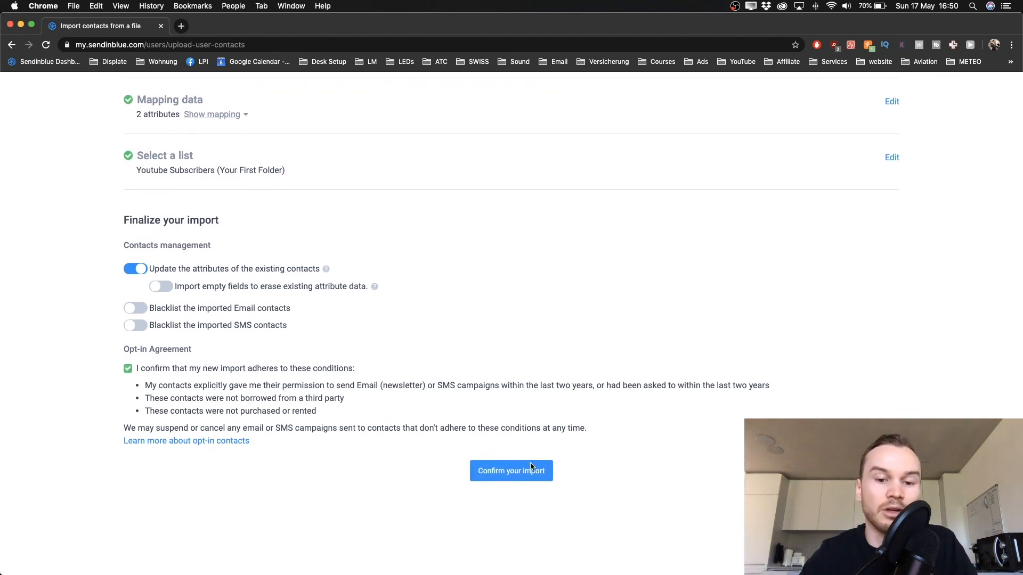
{"action": "left_click", "coordinate": [511, 470]}
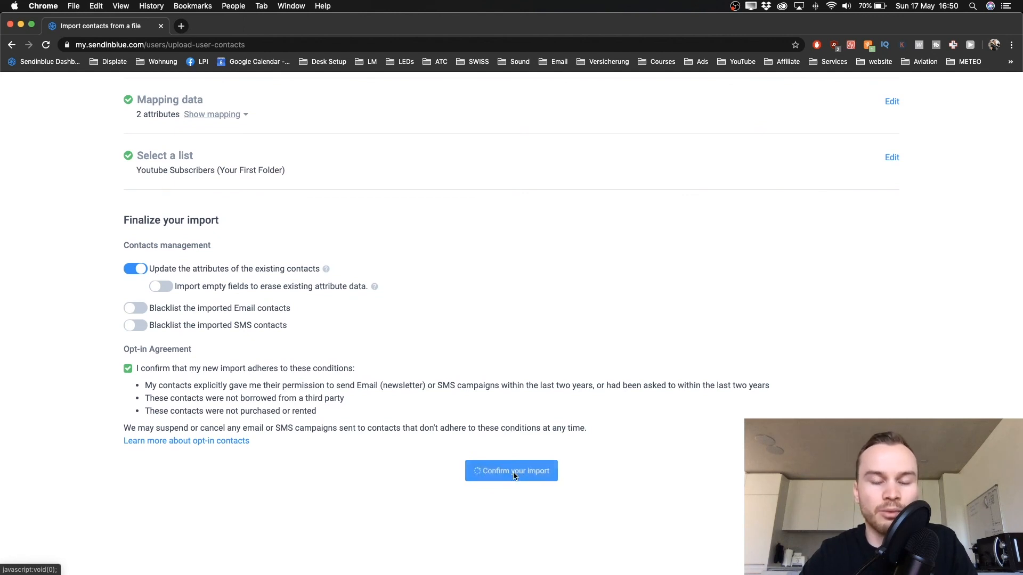
{"action": "left_click", "coordinate": [511, 471]}
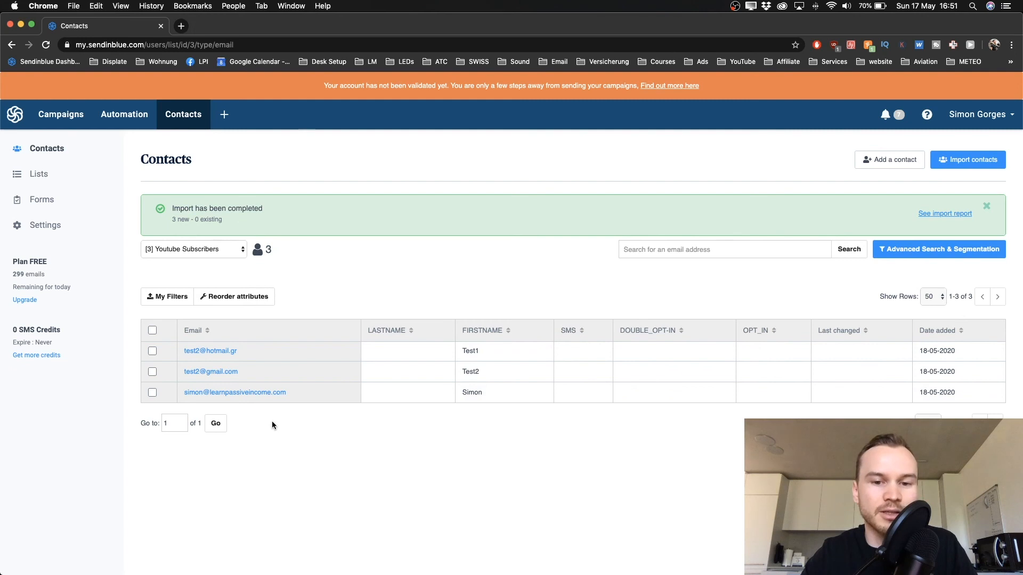
{"action": "mouse_move", "coordinate": [485, 405]}
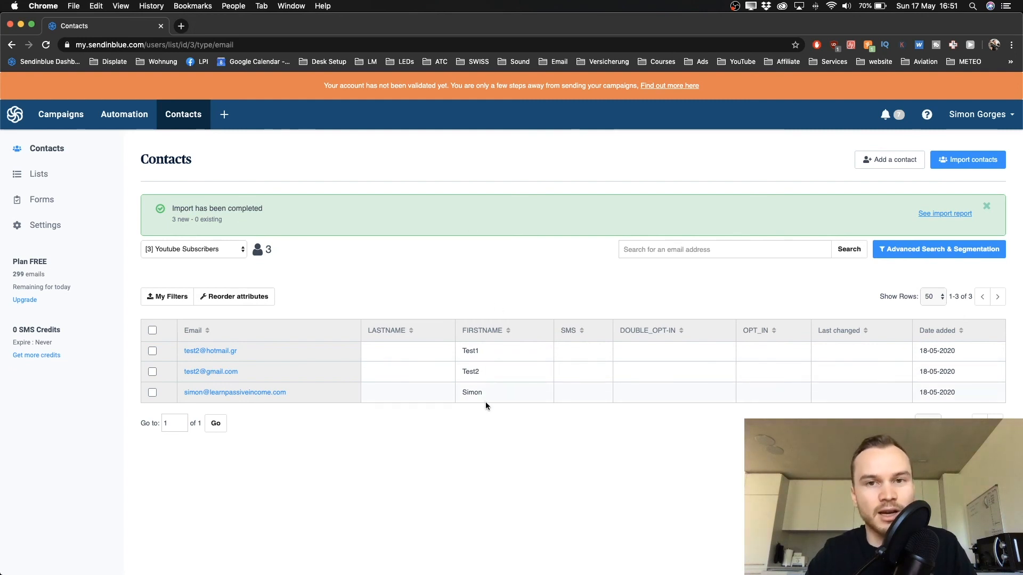
{"action": "mouse_move", "coordinate": [496, 420]}
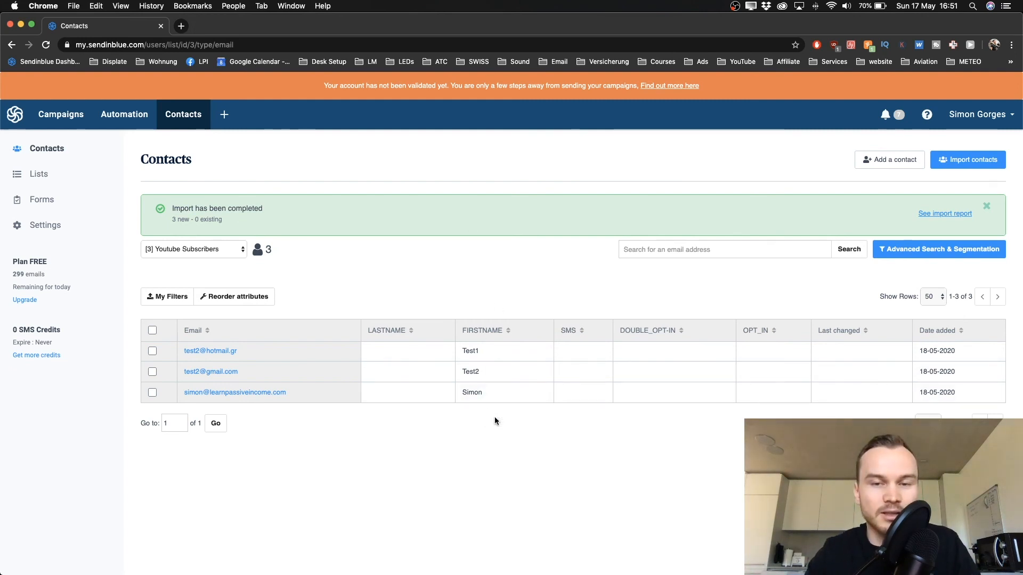